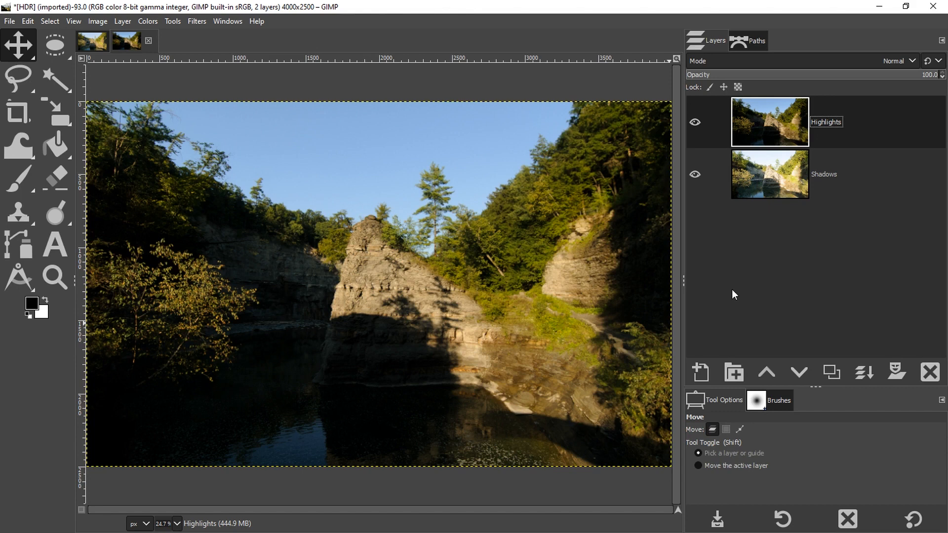
{"action": "mouse_move", "coordinate": [432, 160]}
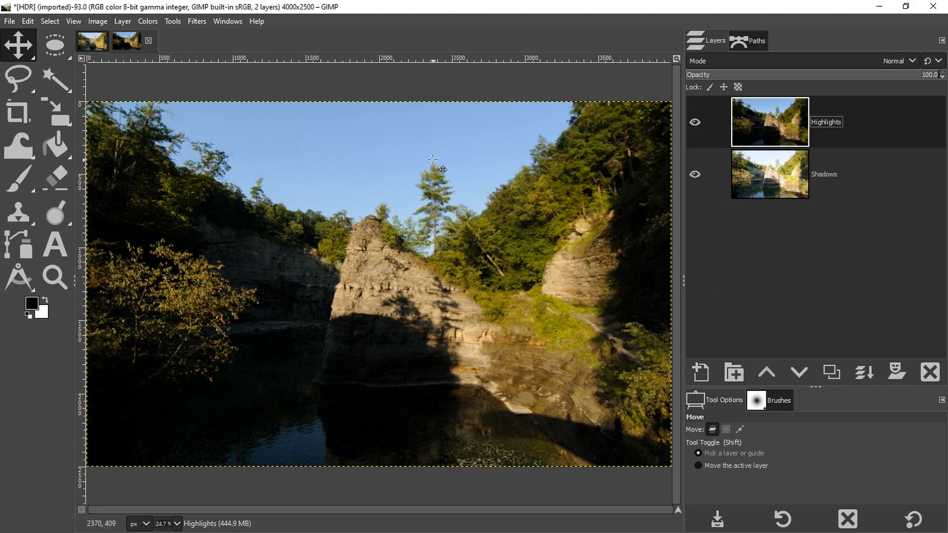
{"action": "mouse_move", "coordinate": [352, 235]}
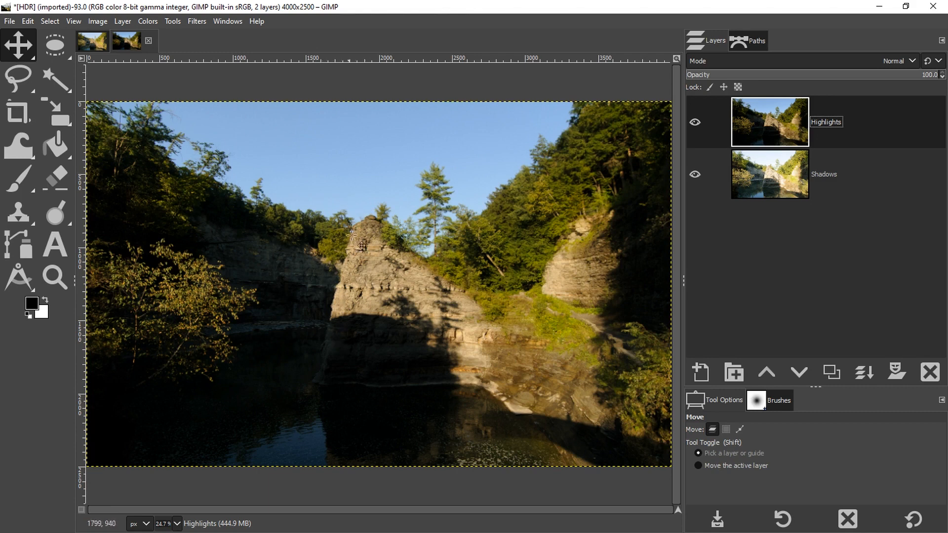
{"action": "mouse_move", "coordinate": [352, 208]}
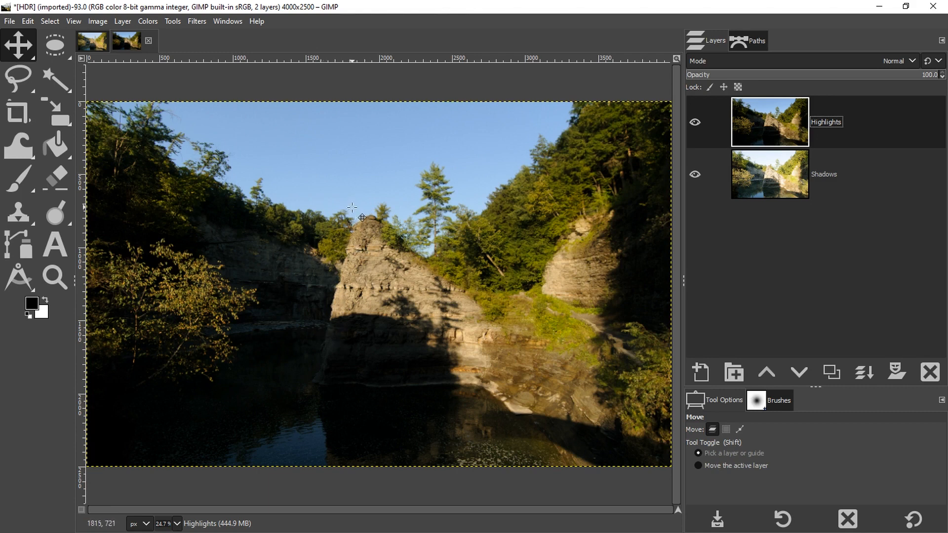
{"action": "mouse_move", "coordinate": [433, 257]}
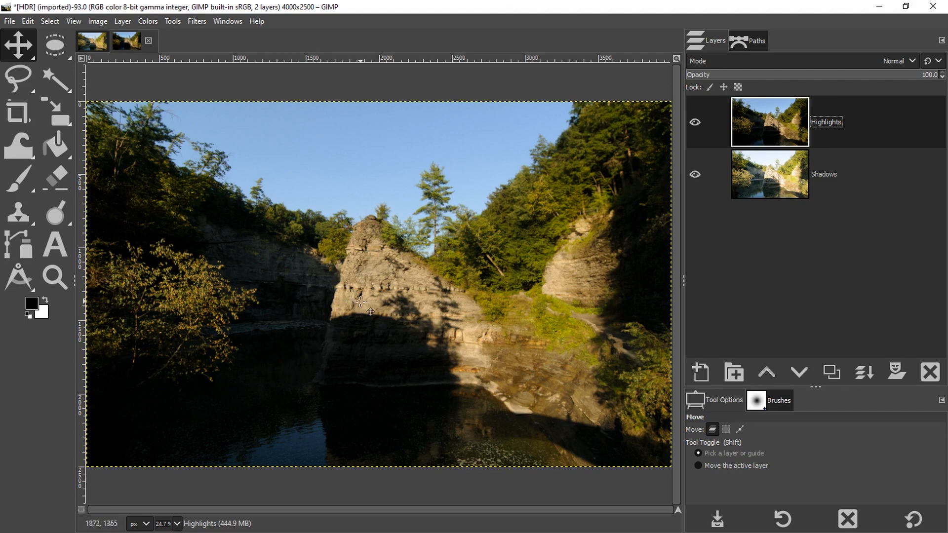
{"action": "mouse_move", "coordinate": [375, 332]}
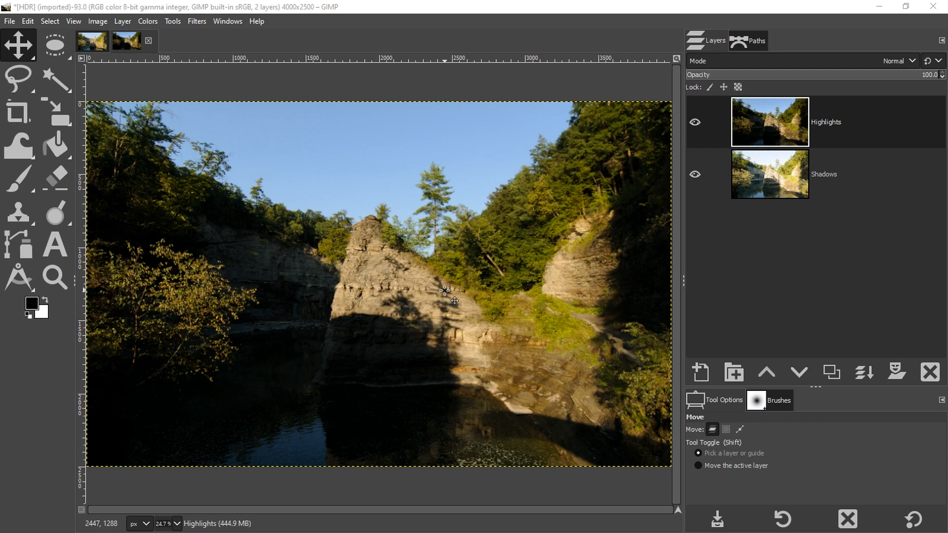
{"action": "mouse_move", "coordinate": [350, 262]}
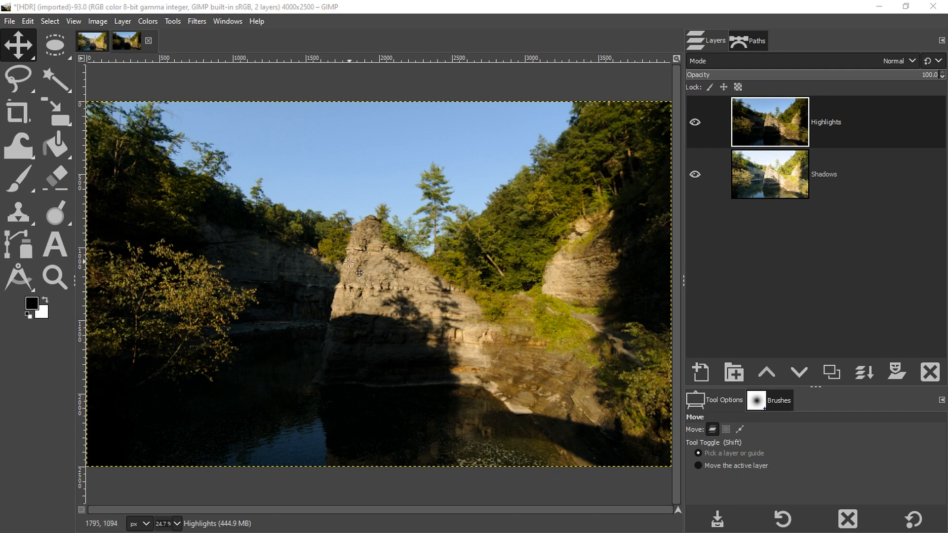
{"action": "mouse_move", "coordinate": [598, 373]}
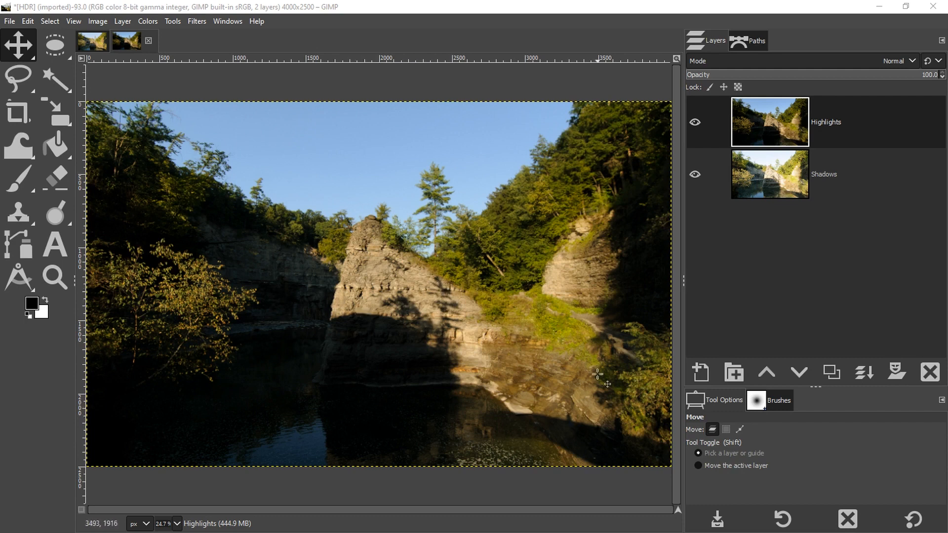
{"action": "mouse_move", "coordinate": [353, 204]}
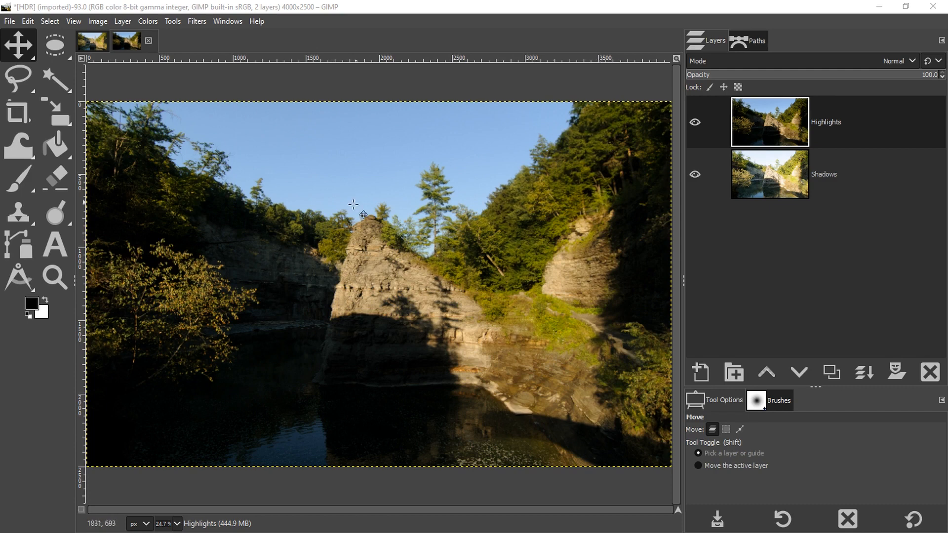
{"action": "mouse_move", "coordinate": [405, 301]}
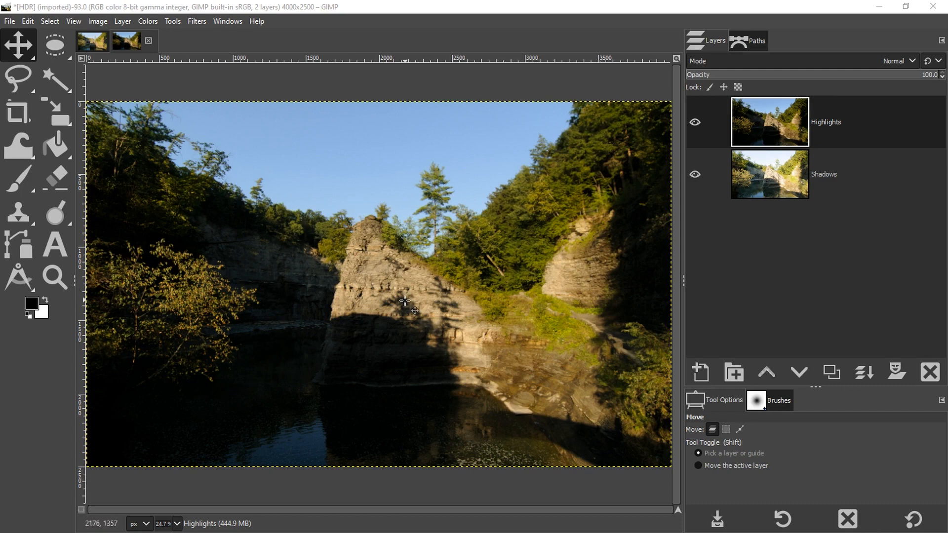
{"action": "mouse_move", "coordinate": [358, 431]}
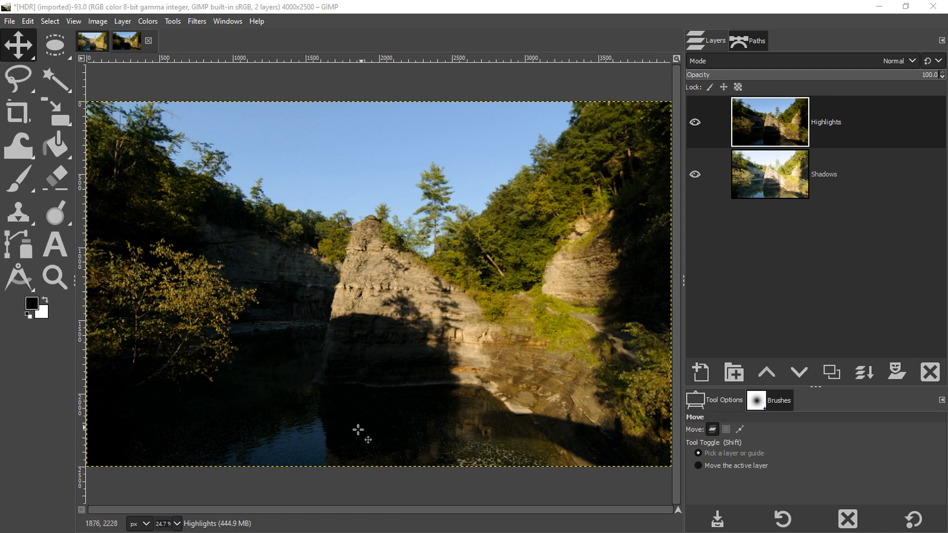
{"action": "mouse_move", "coordinate": [505, 275]}
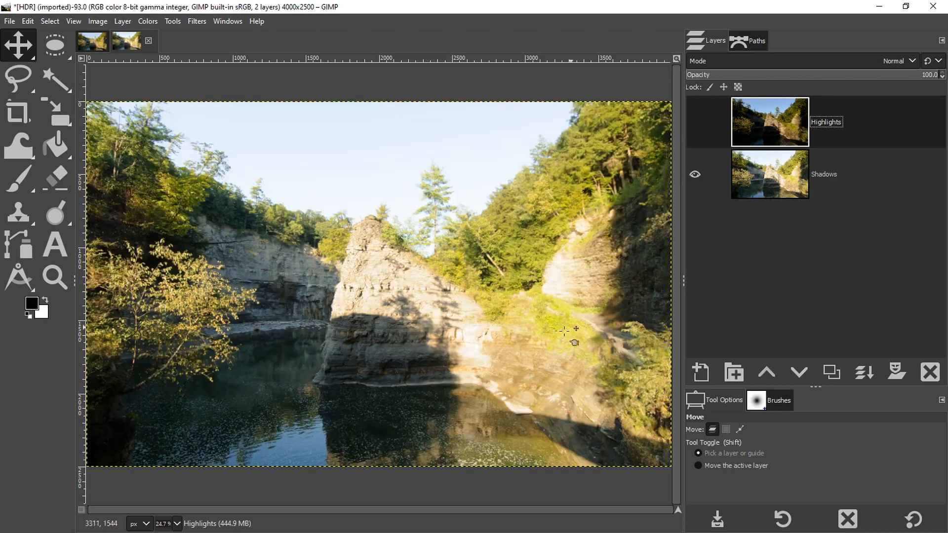
{"action": "mouse_move", "coordinate": [312, 373]}
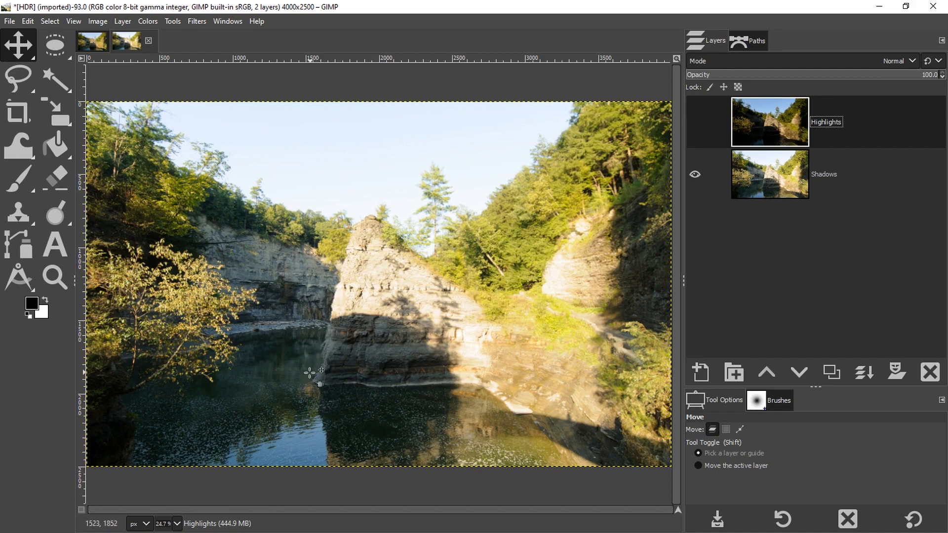
{"action": "mouse_move", "coordinate": [257, 245]}
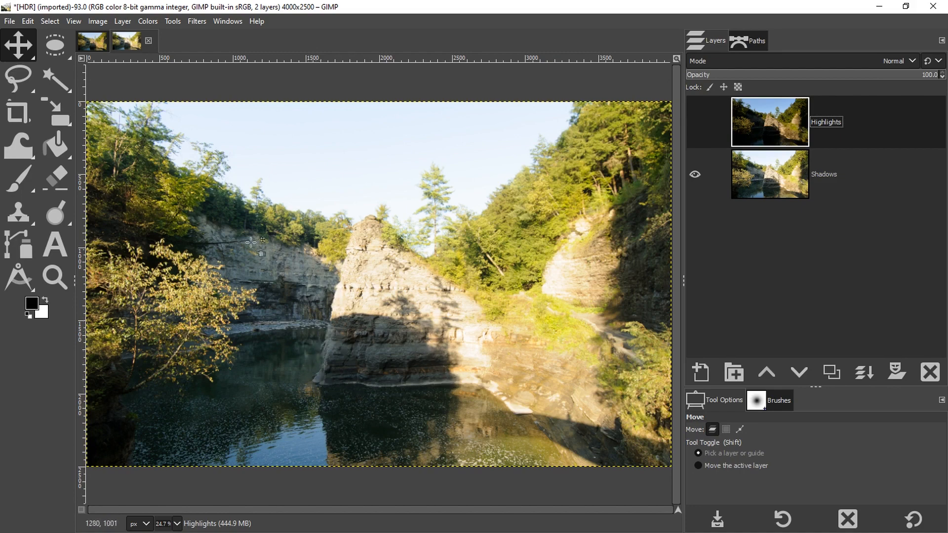
{"action": "mouse_move", "coordinate": [130, 404]}
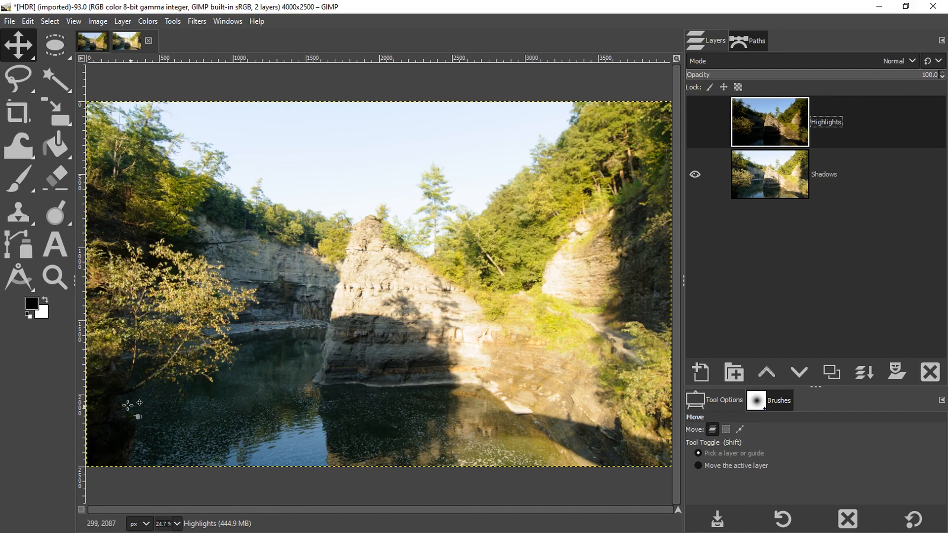
{"action": "mouse_move", "coordinate": [126, 447]}
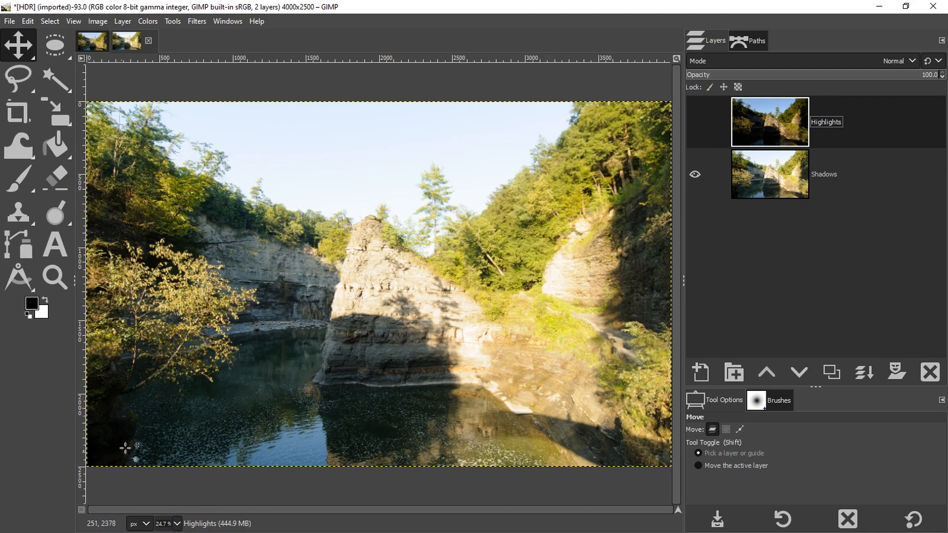
{"action": "mouse_move", "coordinate": [123, 436]}
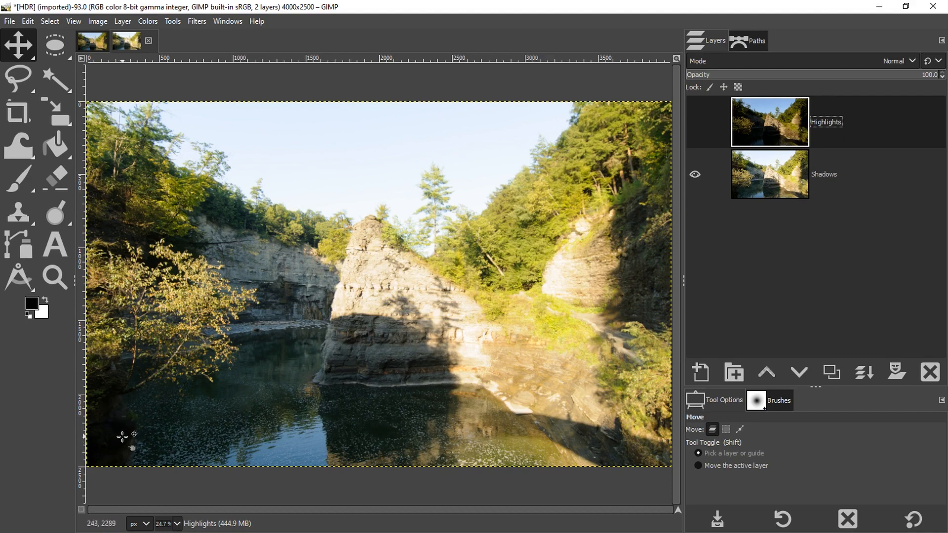
{"action": "mouse_move", "coordinate": [121, 426]}
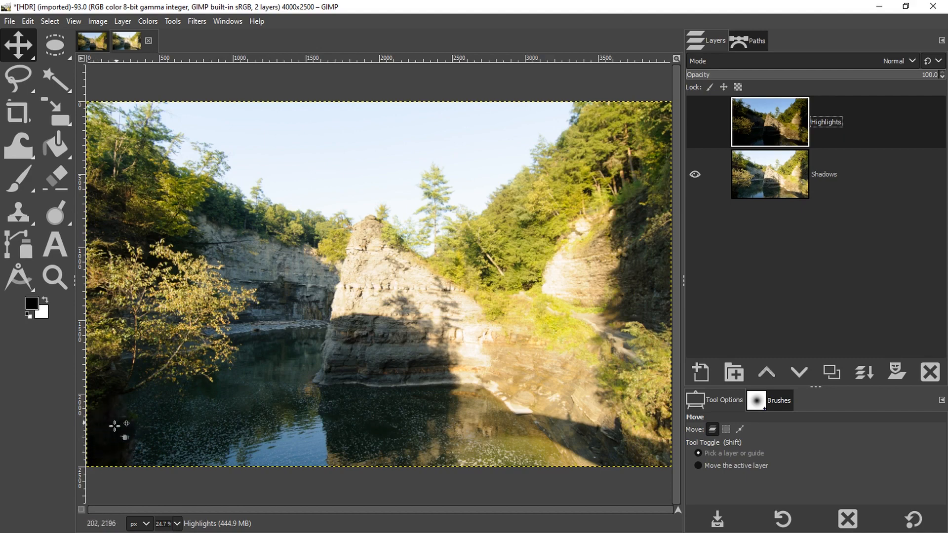
{"action": "mouse_move", "coordinate": [121, 430]}
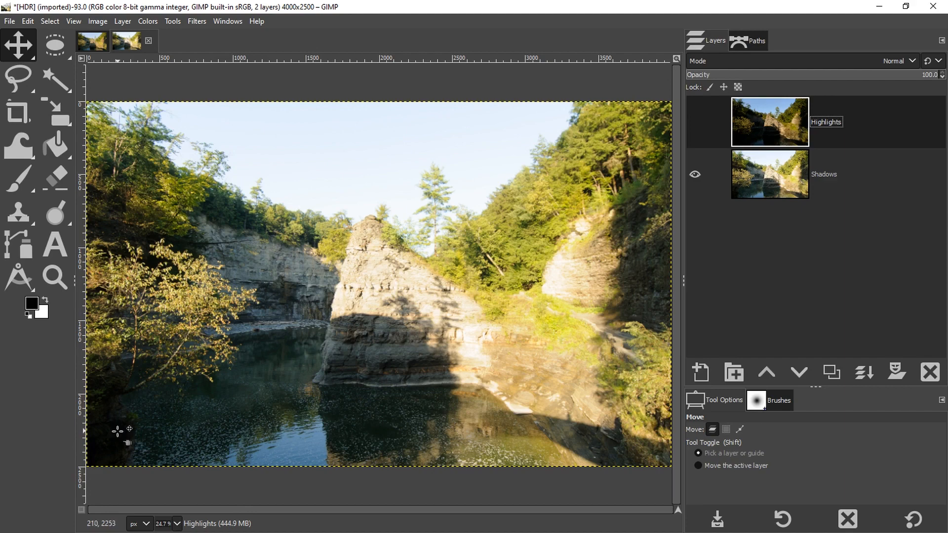
{"action": "mouse_move", "coordinate": [131, 426]}
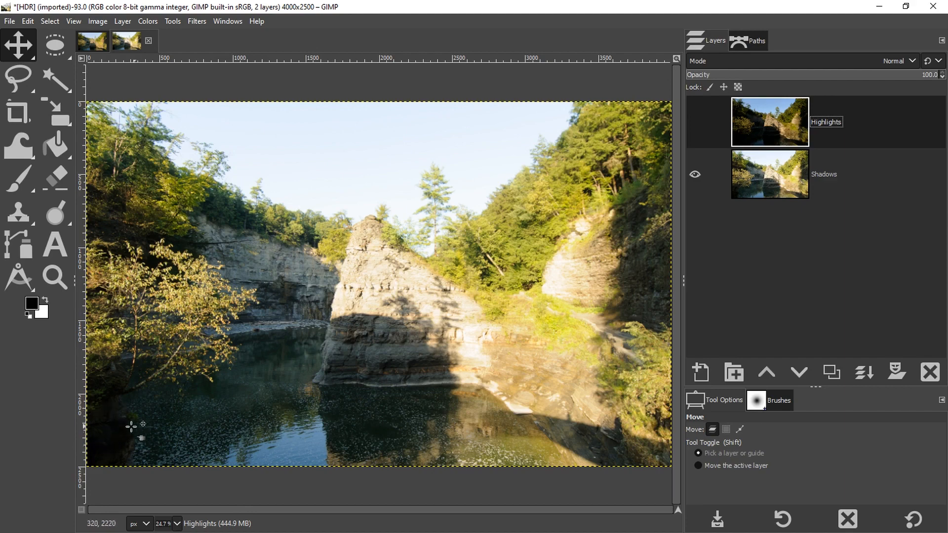
{"action": "mouse_move", "coordinate": [131, 430]}
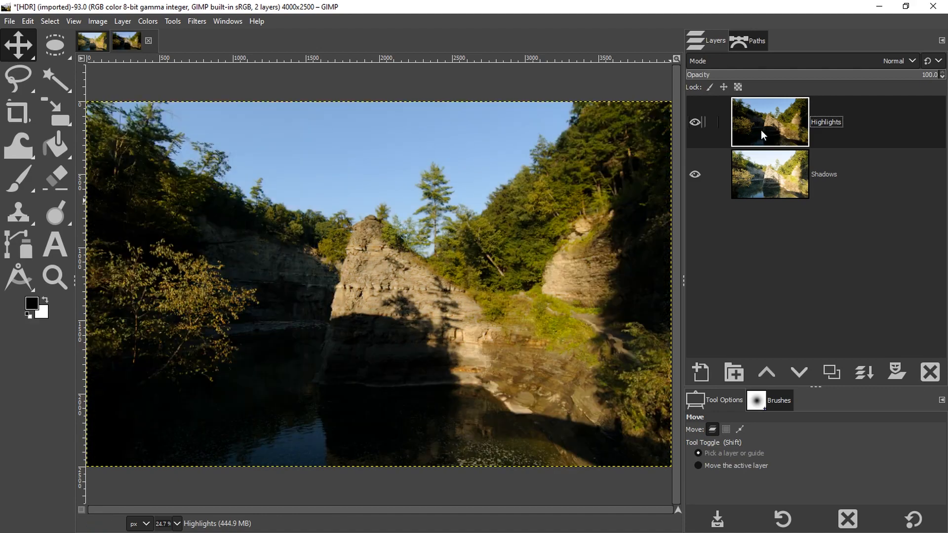
{"action": "mouse_move", "coordinate": [763, 113]}
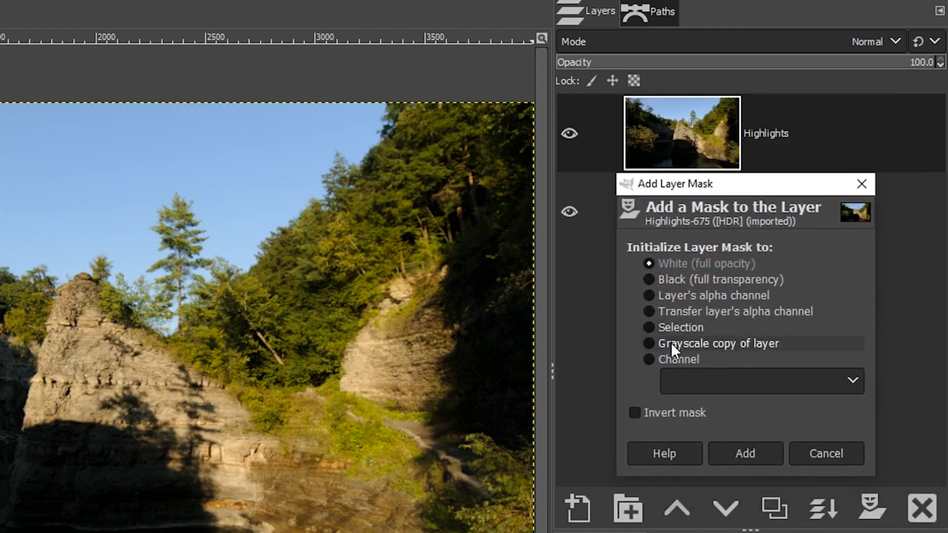
Initialize the new Highlights layer mask from a grayscale copy of the layer.
{"action": "left_click", "coordinate": [646, 344]}
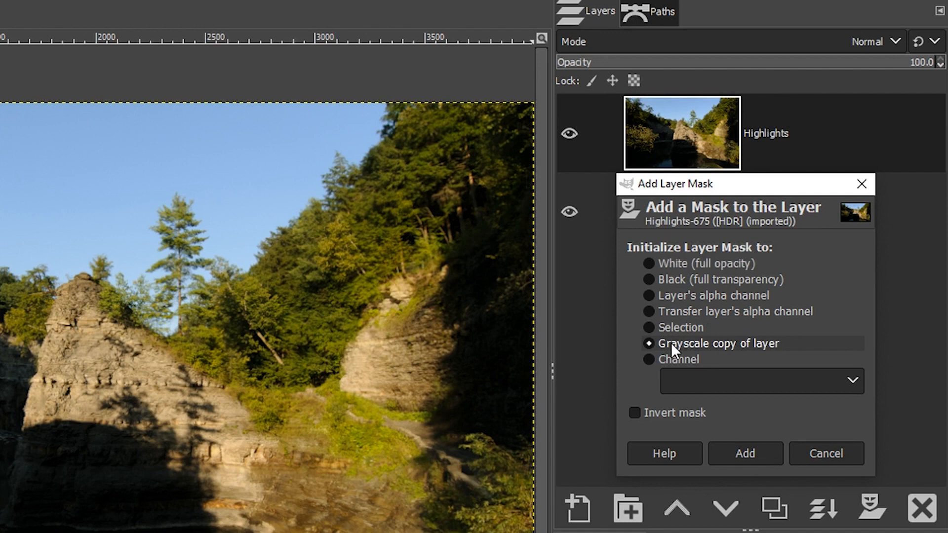
{"action": "mouse_move", "coordinate": [551, 336]}
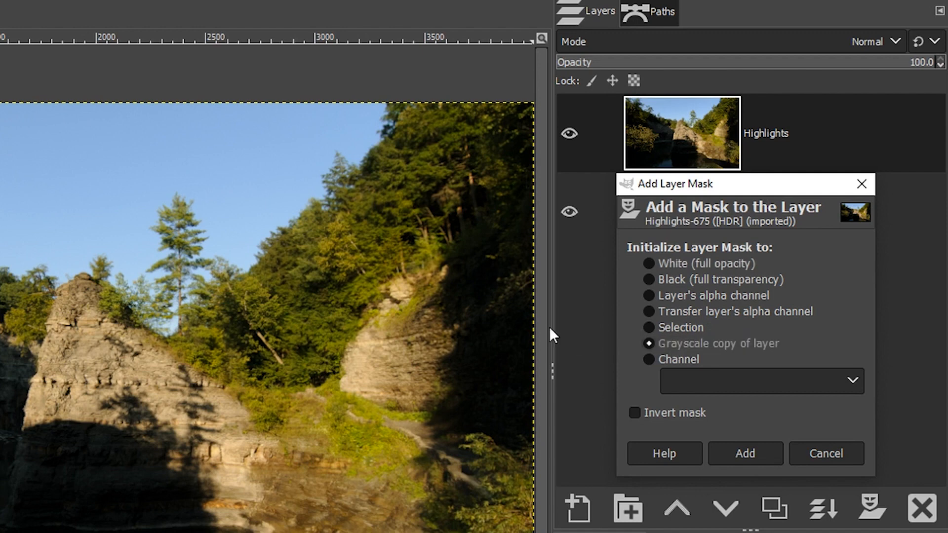
{"action": "mouse_move", "coordinate": [476, 284]}
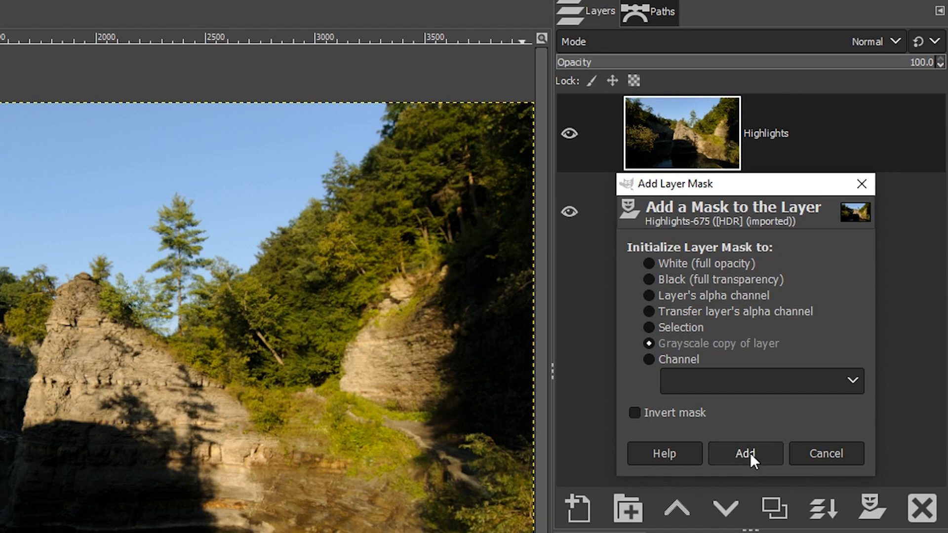
{"action": "mouse_move", "coordinate": [744, 421]}
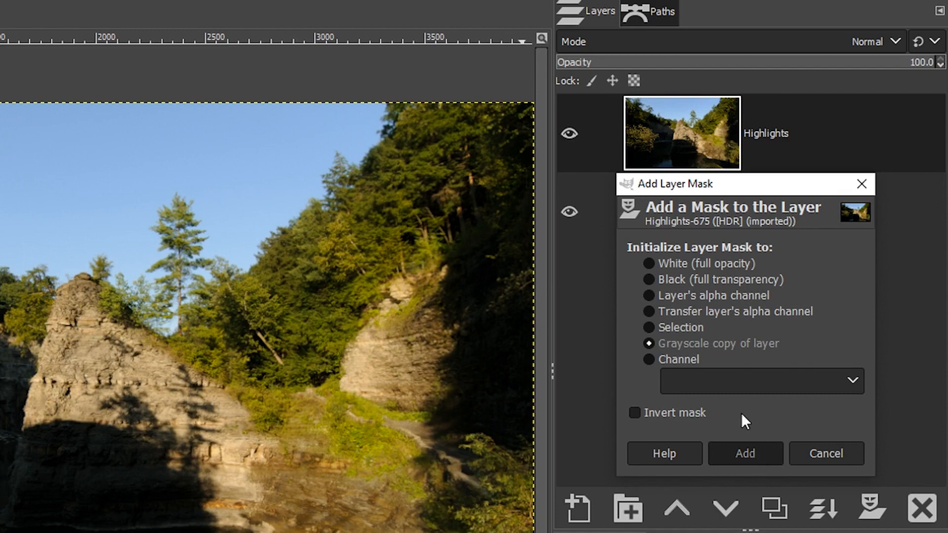
{"action": "left_click", "coordinate": [744, 453]}
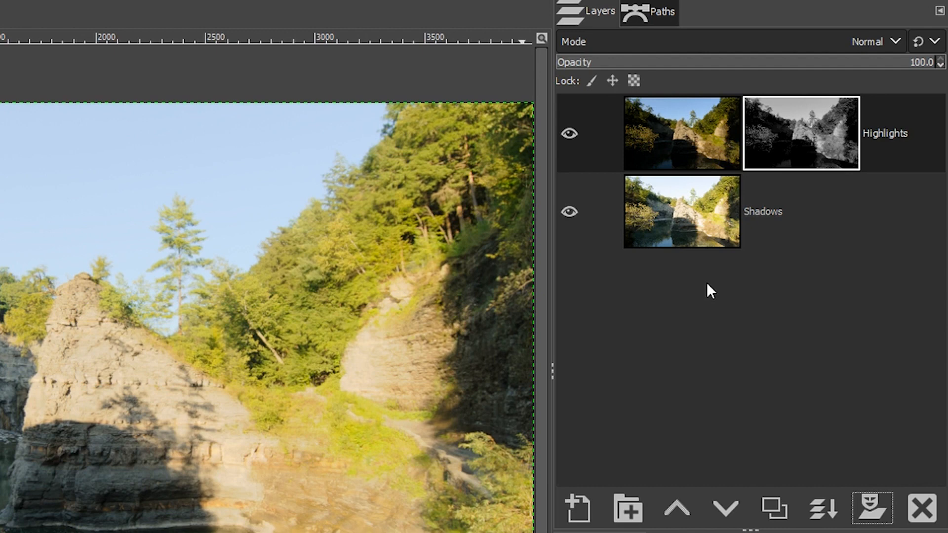
{"action": "mouse_move", "coordinate": [159, 452]}
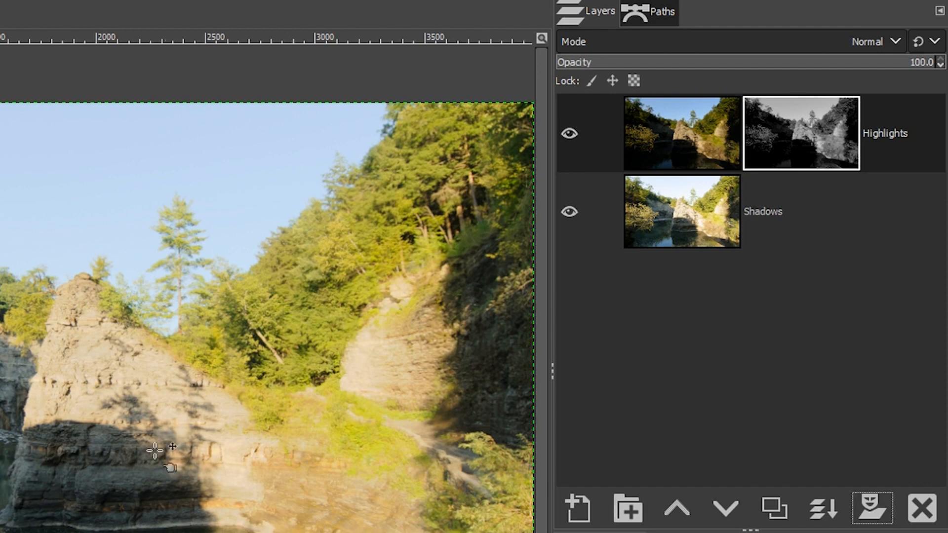
{"action": "mouse_move", "coordinate": [91, 511]}
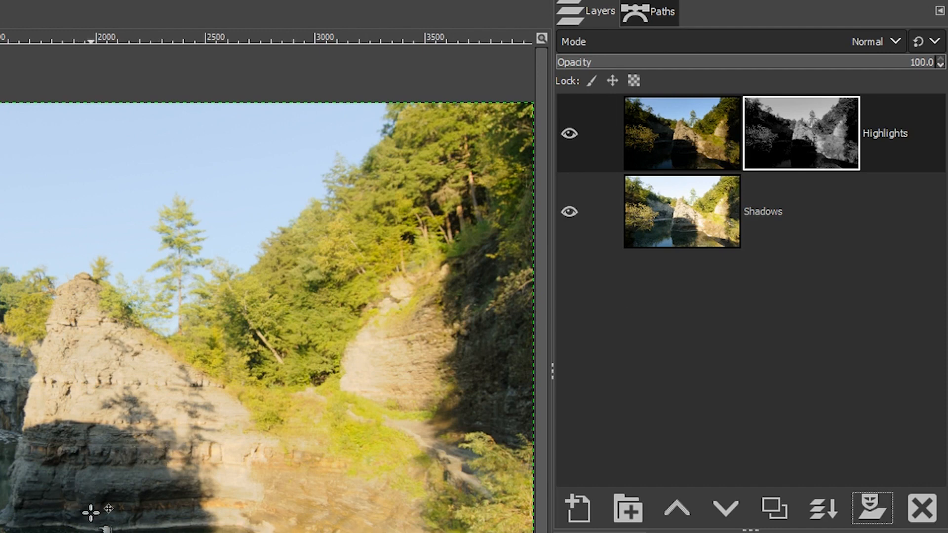
{"action": "mouse_move", "coordinate": [182, 374]}
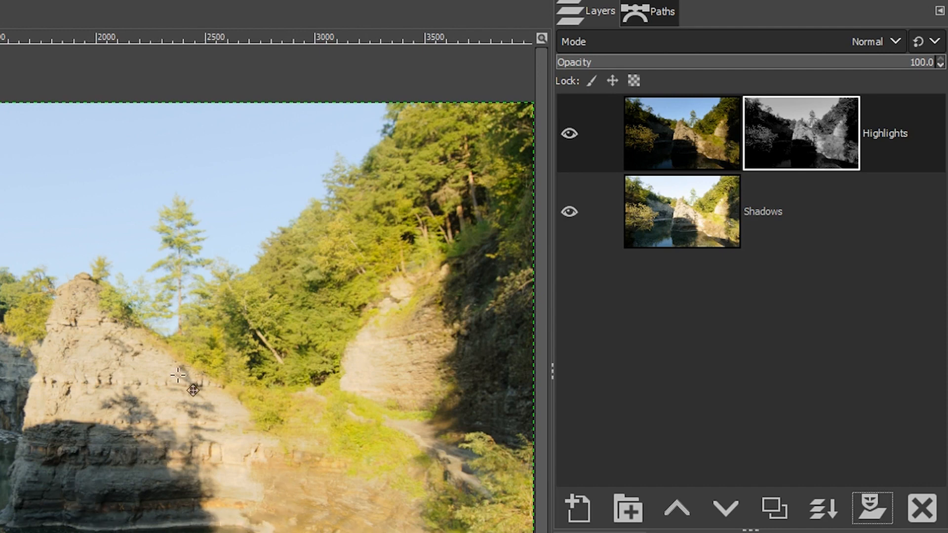
{"action": "mouse_move", "coordinate": [227, 453]}
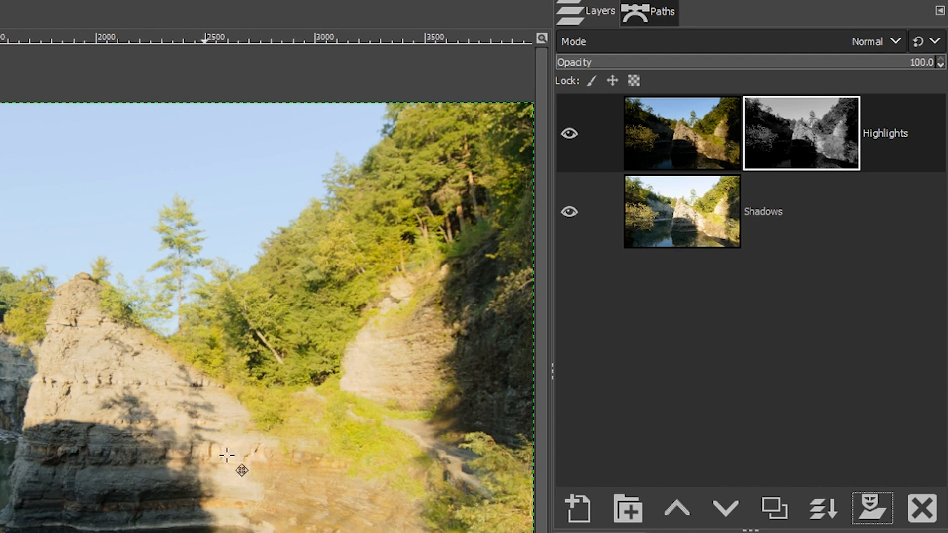
{"action": "left_click", "coordinate": [569, 133]}
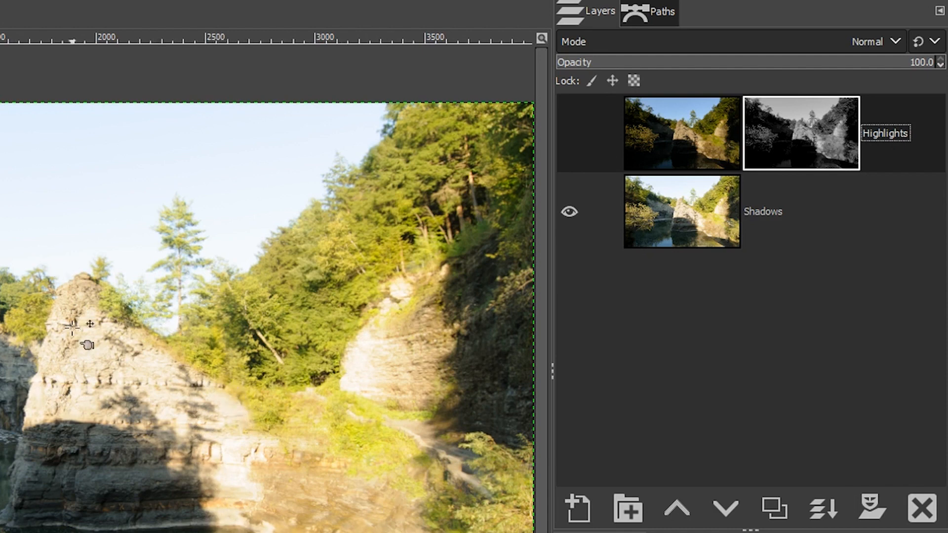
{"action": "left_click", "coordinate": [569, 133]}
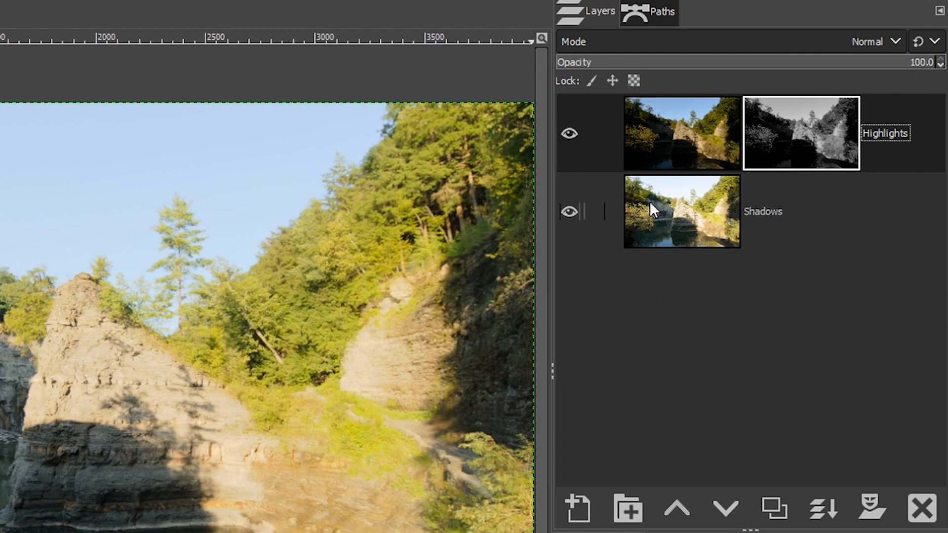
{"action": "mouse_move", "coordinate": [689, 227]}
{"action": "type", "text": "Exposure"}
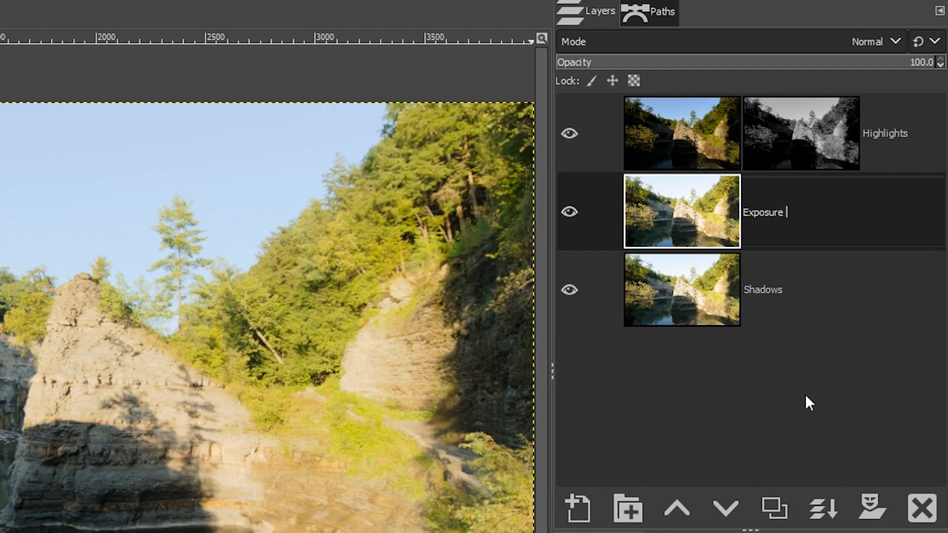
Finish renaming the duplicated Shadows layer to Exposure Adjustment.
{"action": "type", "text": "Adjustment"}
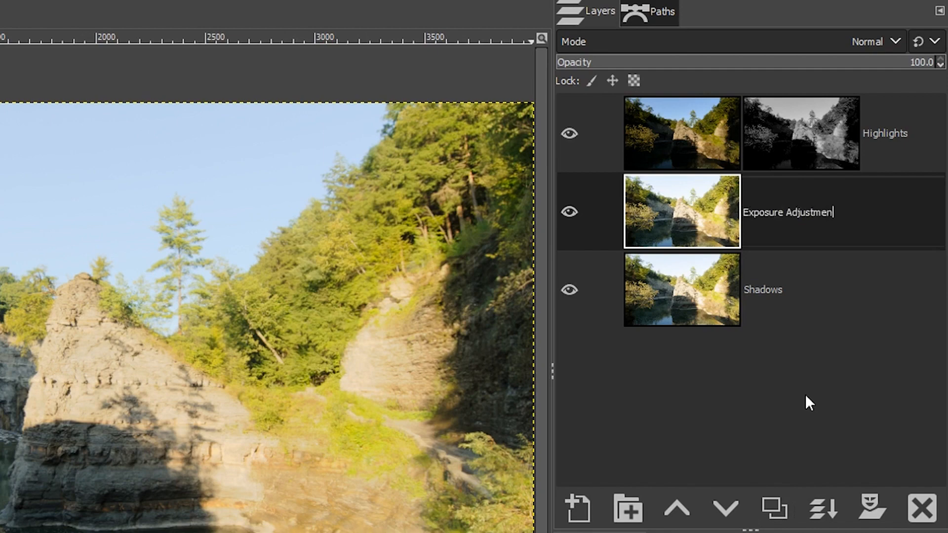
{"action": "left_click", "coordinate": [87, 11]}
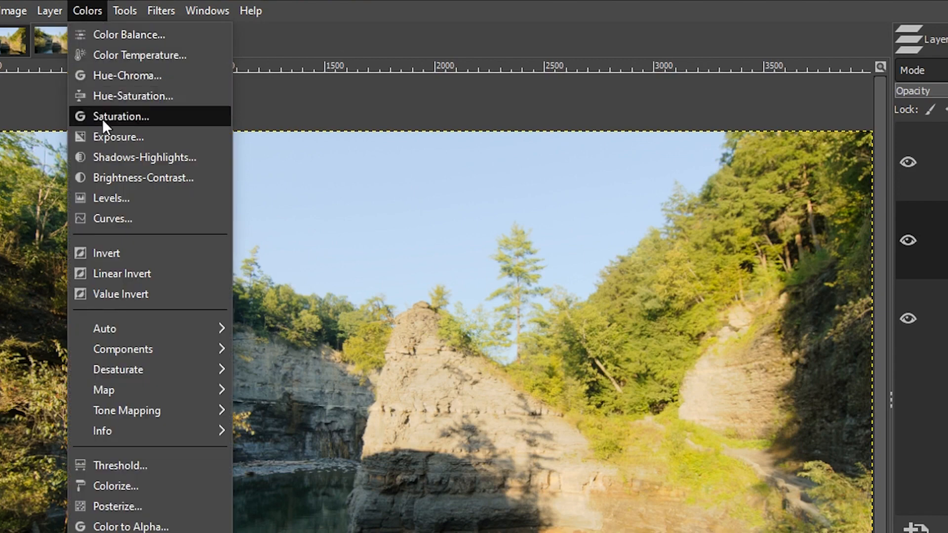
Start a Levels correction on the Exposure Adjustment layer to pull midtone gamma to 0.68.
{"action": "left_click", "coordinate": [111, 197]}
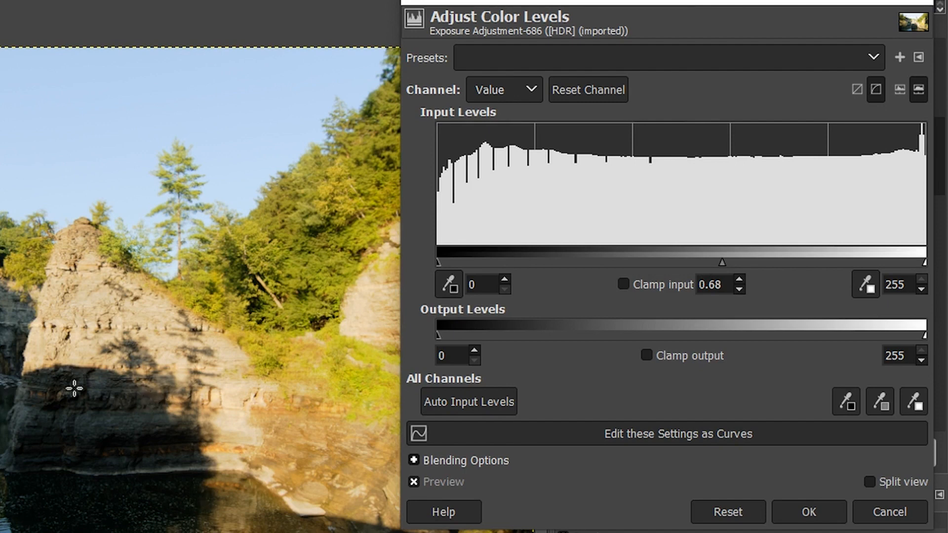
{"action": "mouse_move", "coordinate": [557, 234]}
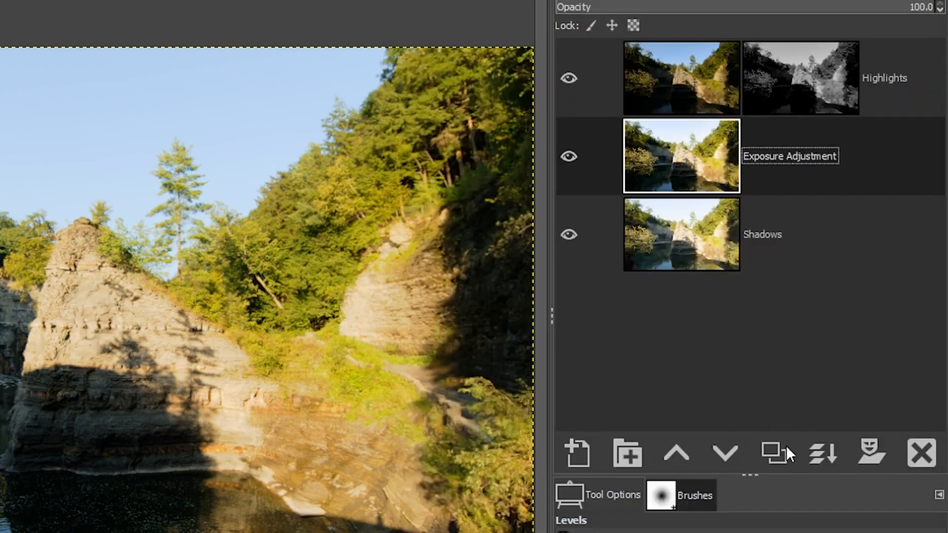
Add a fully white mask to Exposure Adjustment and paint black over the water, foliage and shadowed cliff.
{"action": "left_click", "coordinate": [871, 453]}
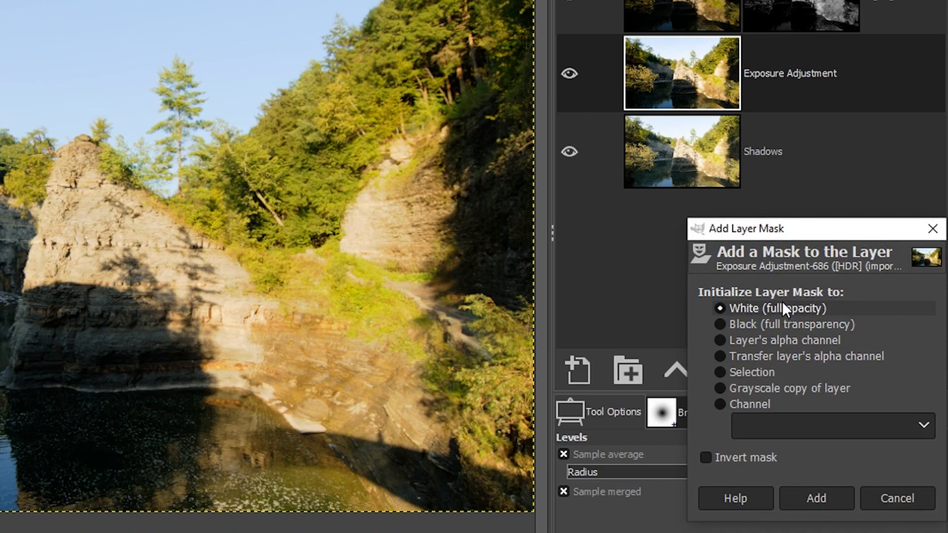
{"action": "left_click", "coordinate": [815, 498]}
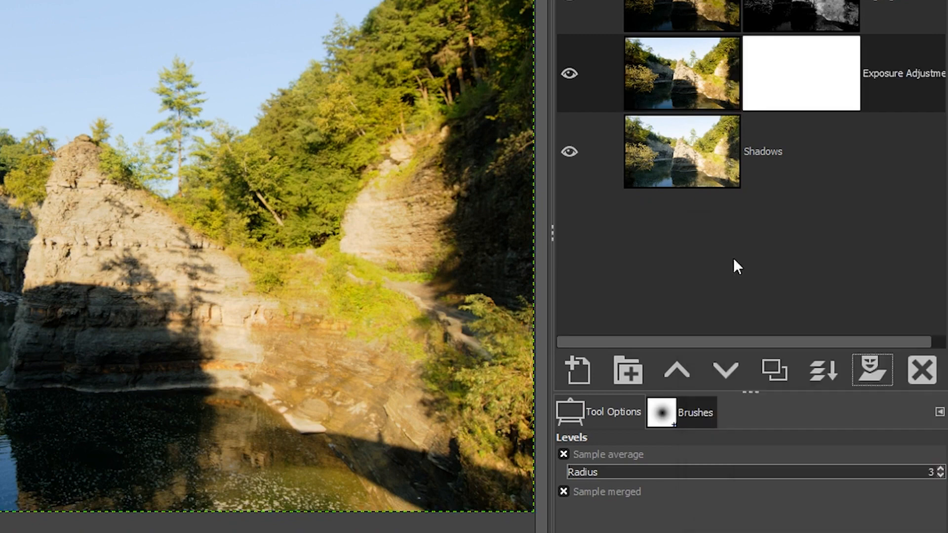
{"action": "key", "text": "p"}
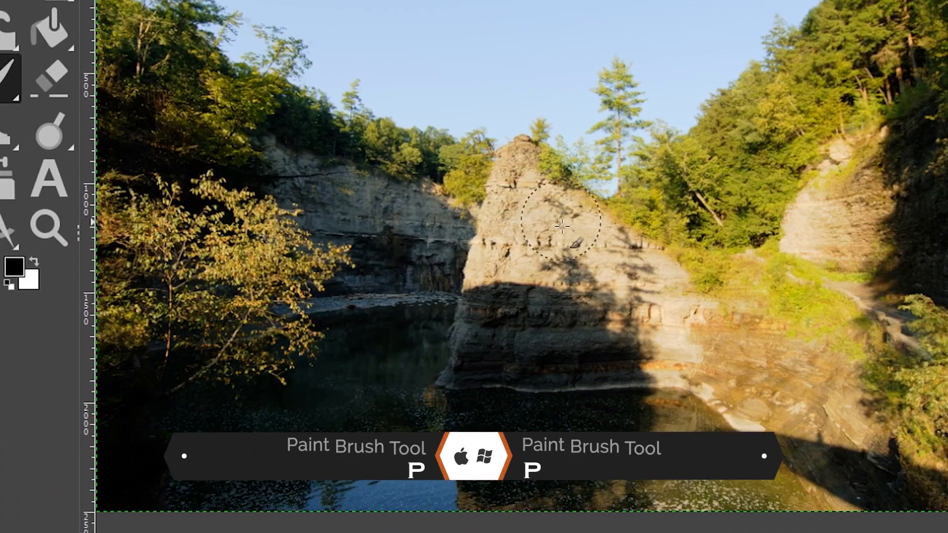
{"action": "mouse_move", "coordinate": [523, 326]}
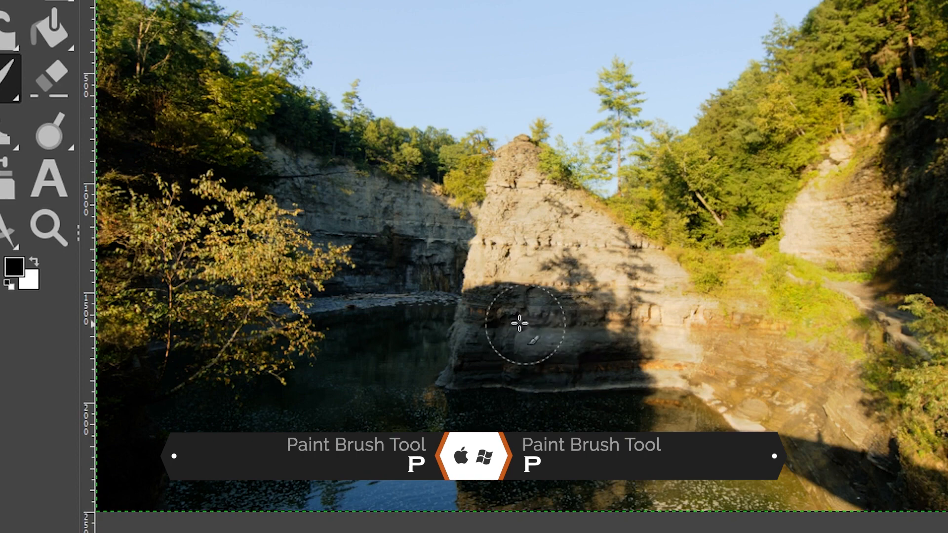
{"action": "mouse_move", "coordinate": [526, 371]}
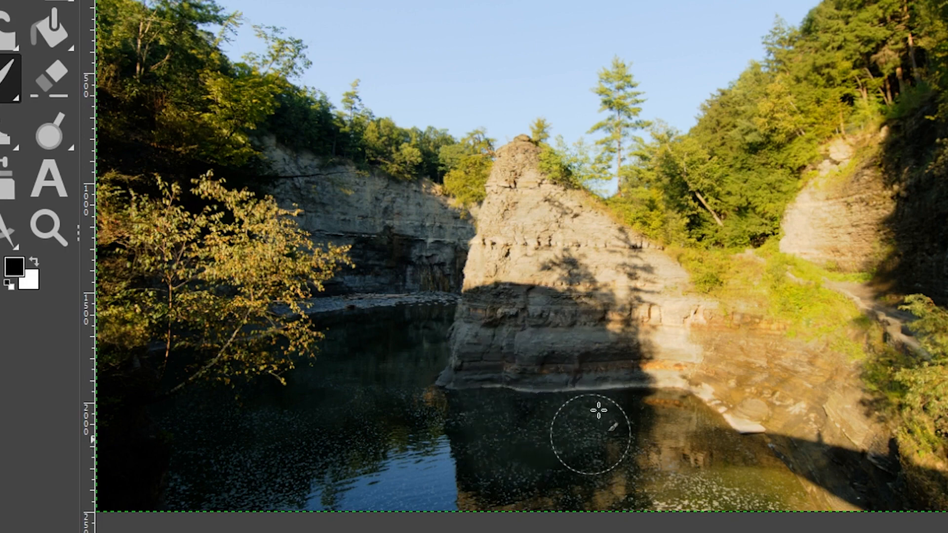
{"action": "mouse_move", "coordinate": [477, 406]}
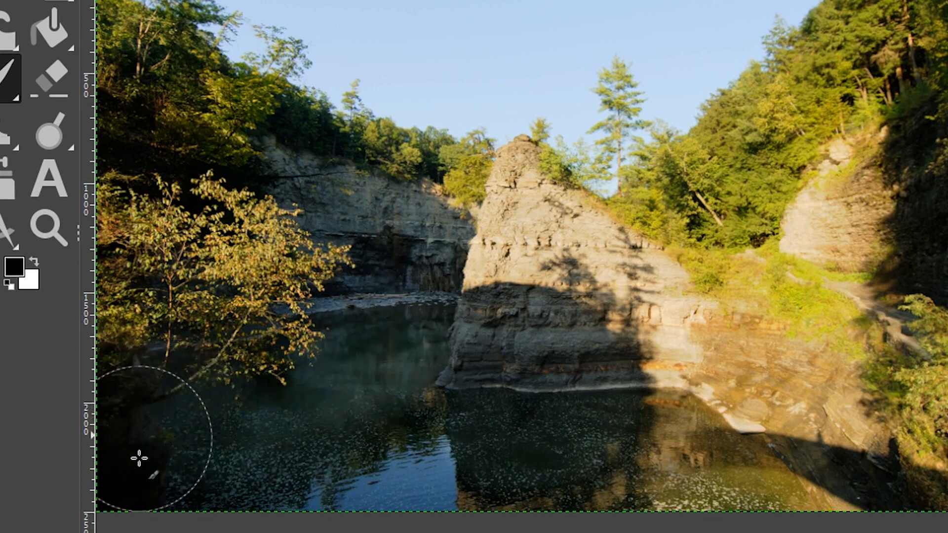
{"action": "mouse_move", "coordinate": [288, 397]}
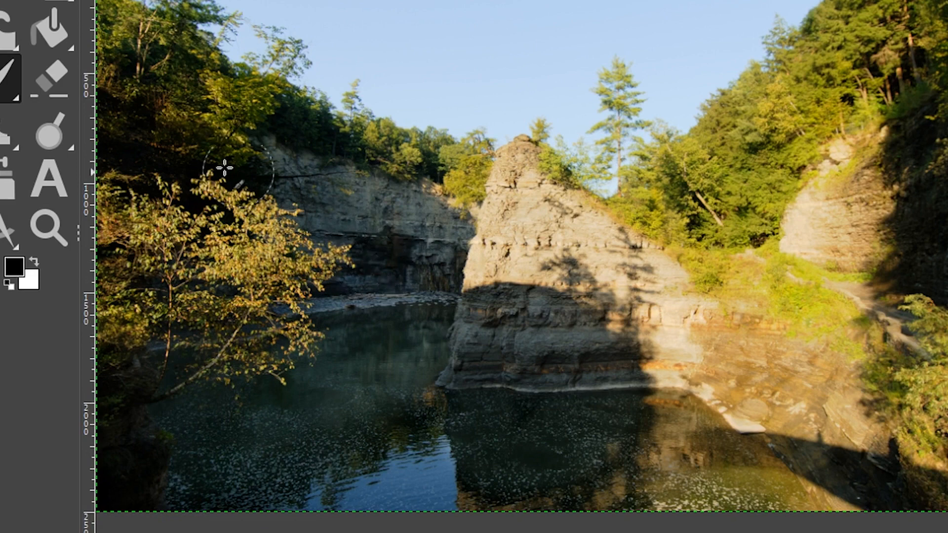
{"action": "mouse_move", "coordinate": [127, 124]}
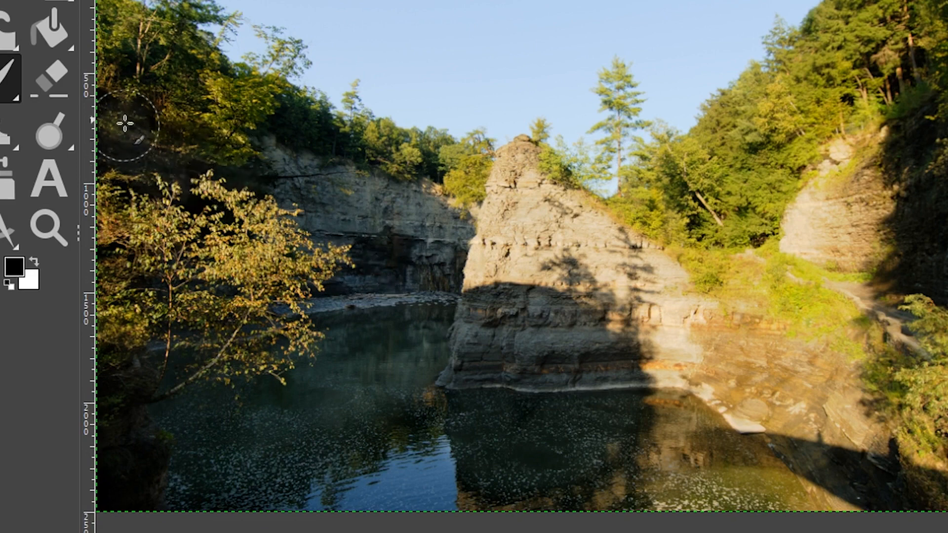
{"action": "mouse_move", "coordinate": [940, 250]}
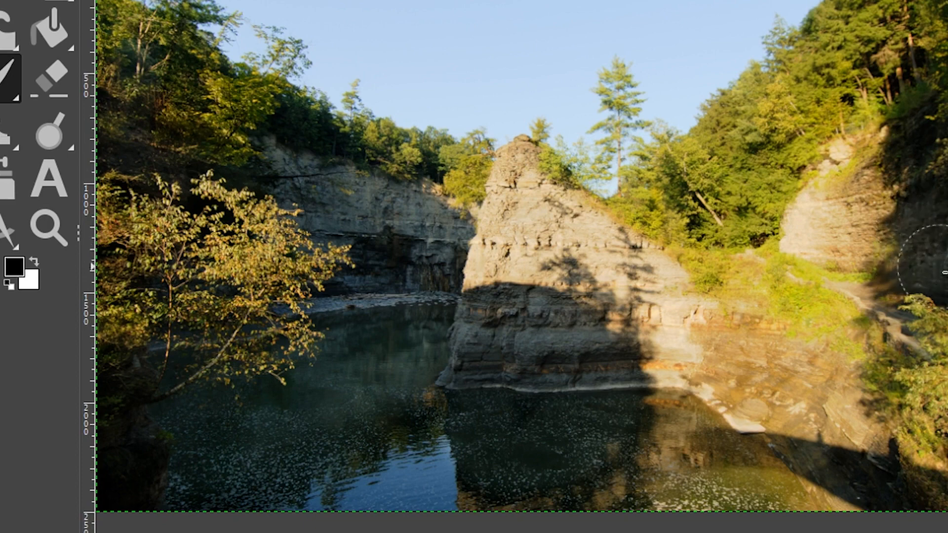
{"action": "mouse_move", "coordinate": [913, 142]}
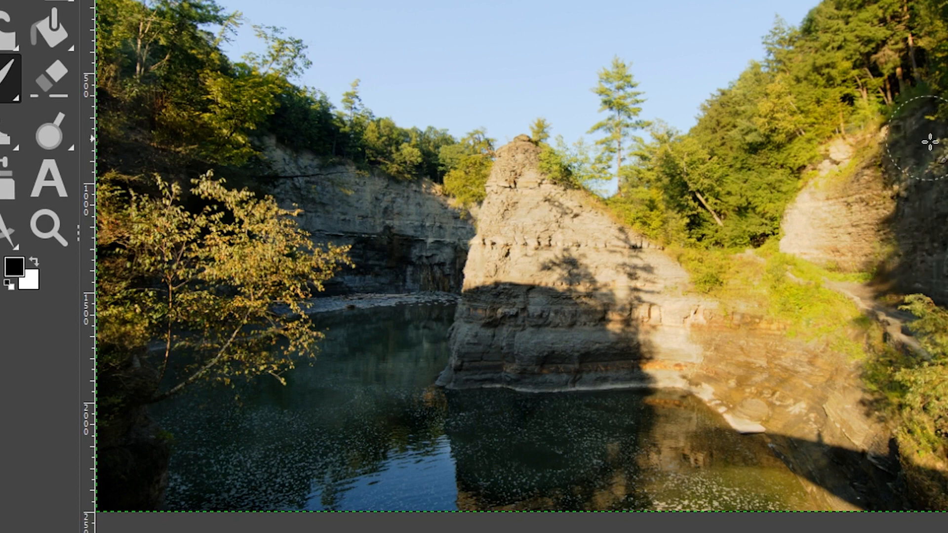
{"action": "mouse_move", "coordinate": [940, 278]}
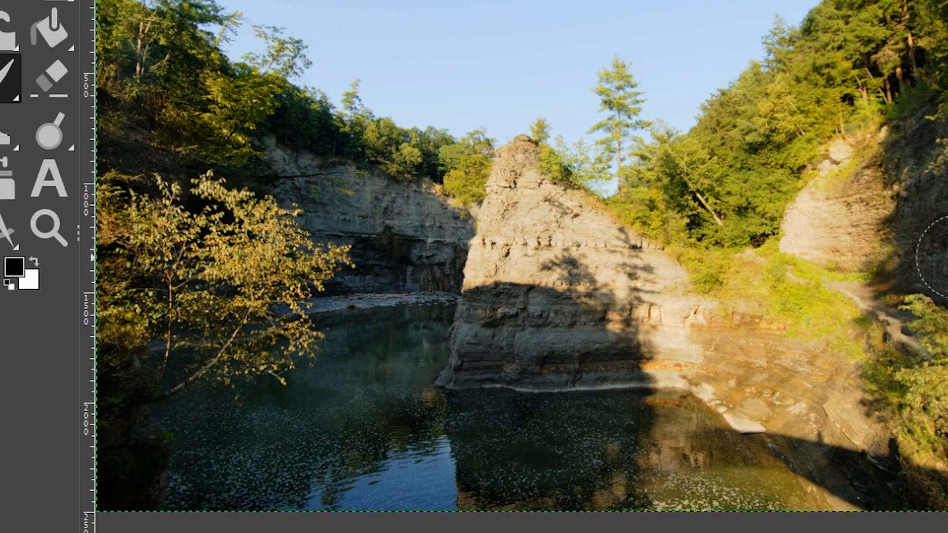
{"action": "key", "text": "ctrl+z"}
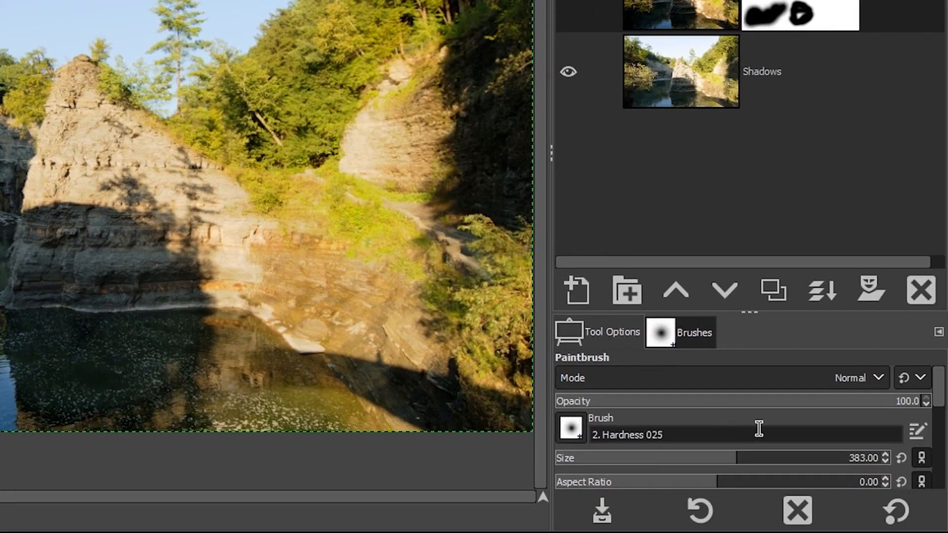
{"action": "mouse_move", "coordinate": [740, 409]}
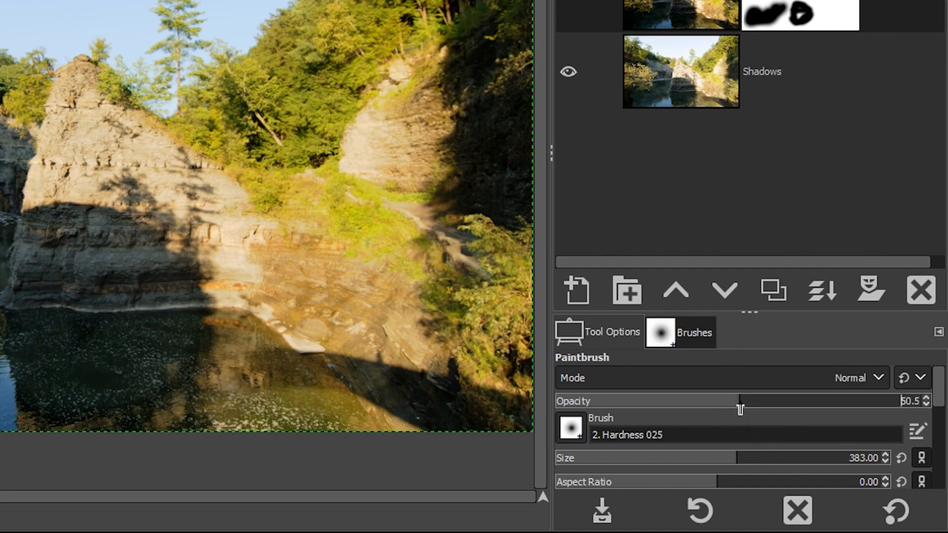
{"action": "mouse_move", "coordinate": [741, 402]}
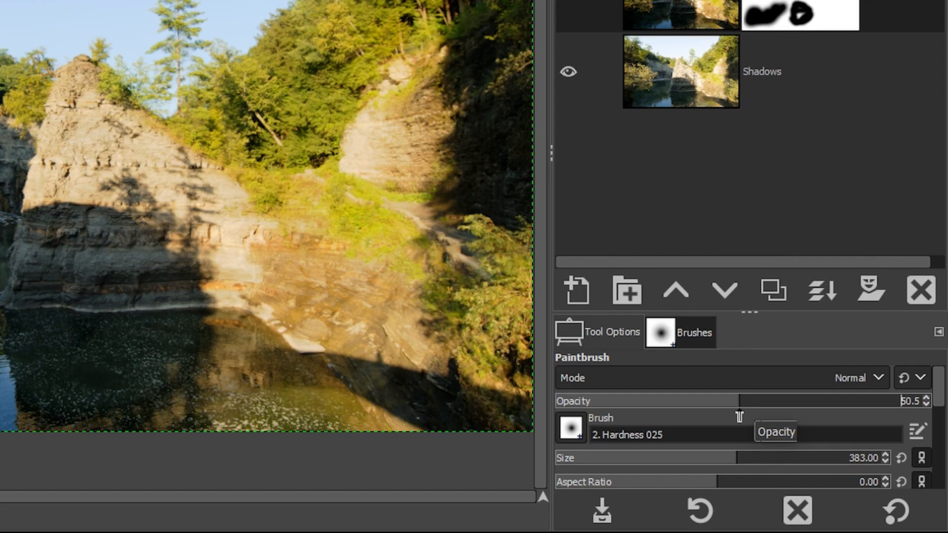
{"action": "mouse_move", "coordinate": [659, 409]}
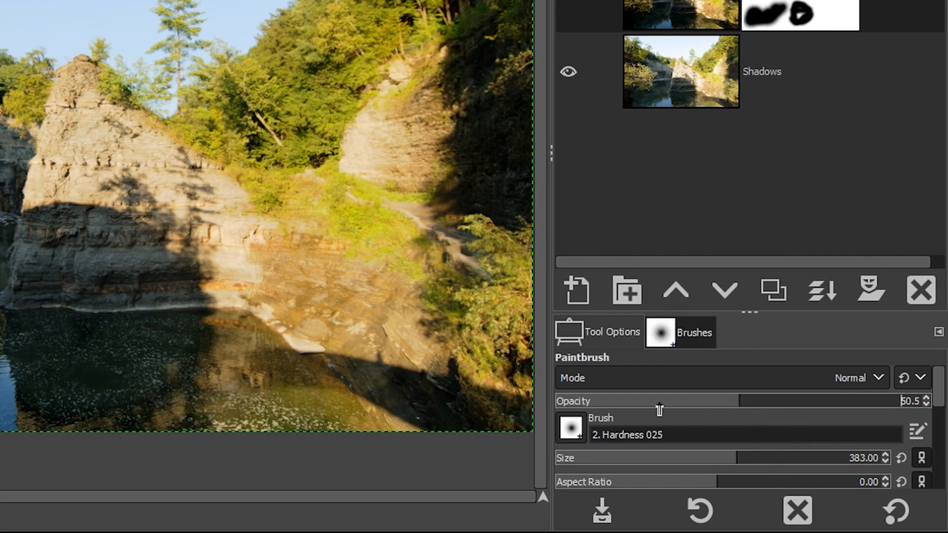
{"action": "mouse_move", "coordinate": [460, 194]}
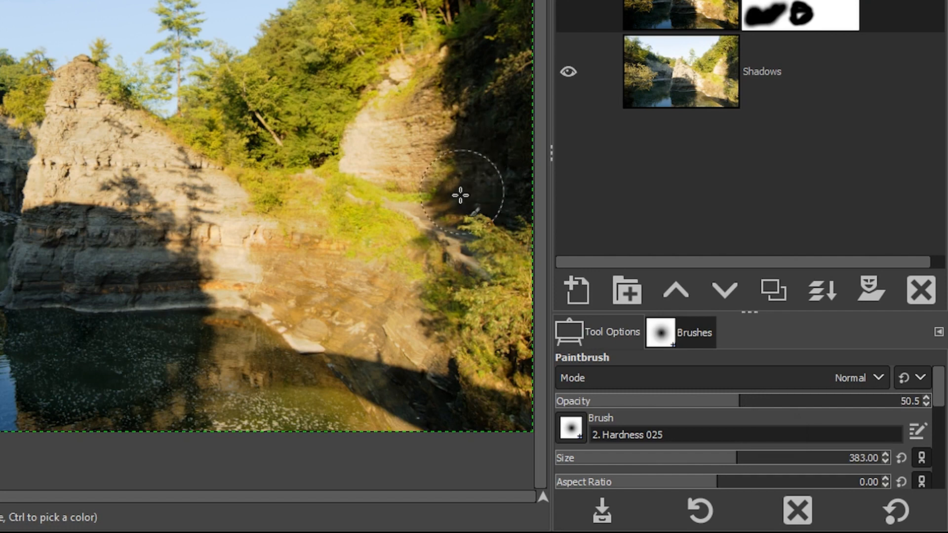
{"action": "mouse_move", "coordinate": [465, 58]}
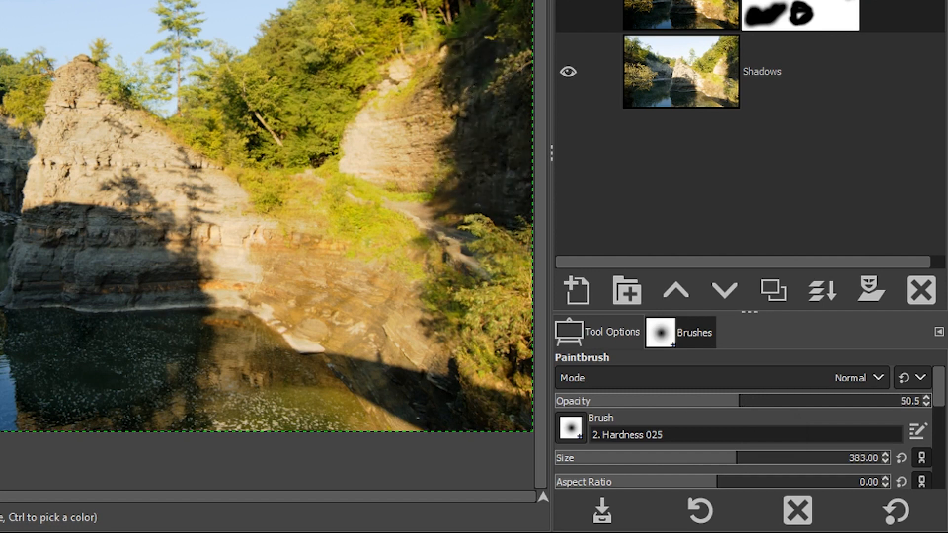
{"action": "mouse_move", "coordinate": [514, 35]}
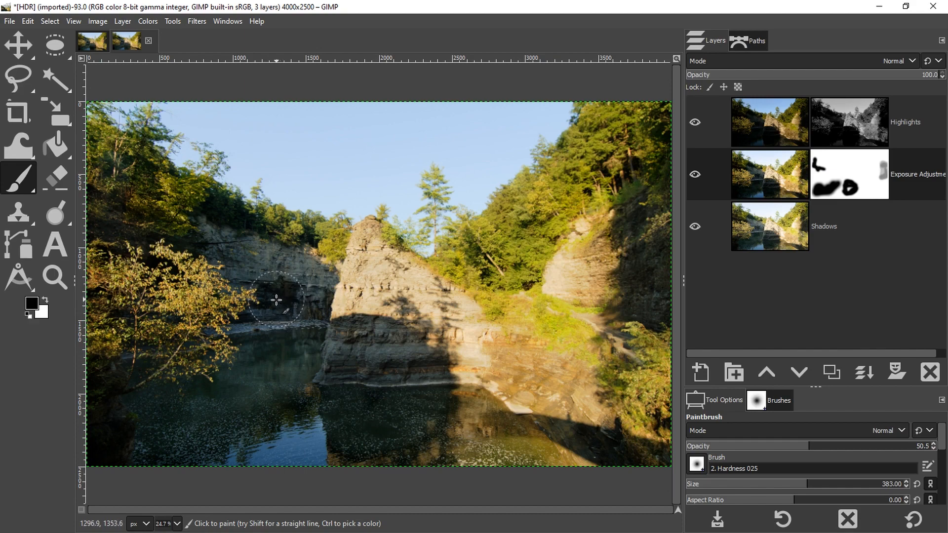
{"action": "mouse_move", "coordinate": [331, 292]}
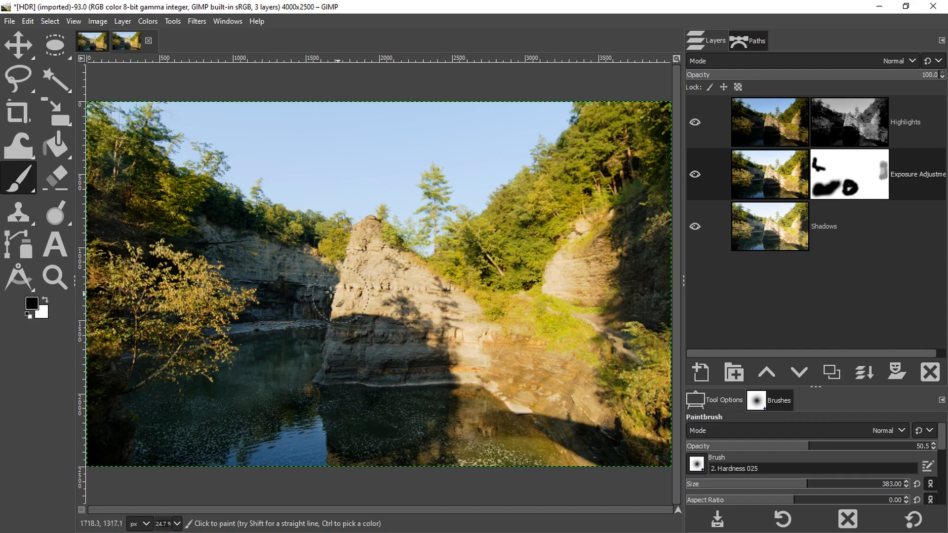
{"action": "mouse_move", "coordinate": [663, 307]}
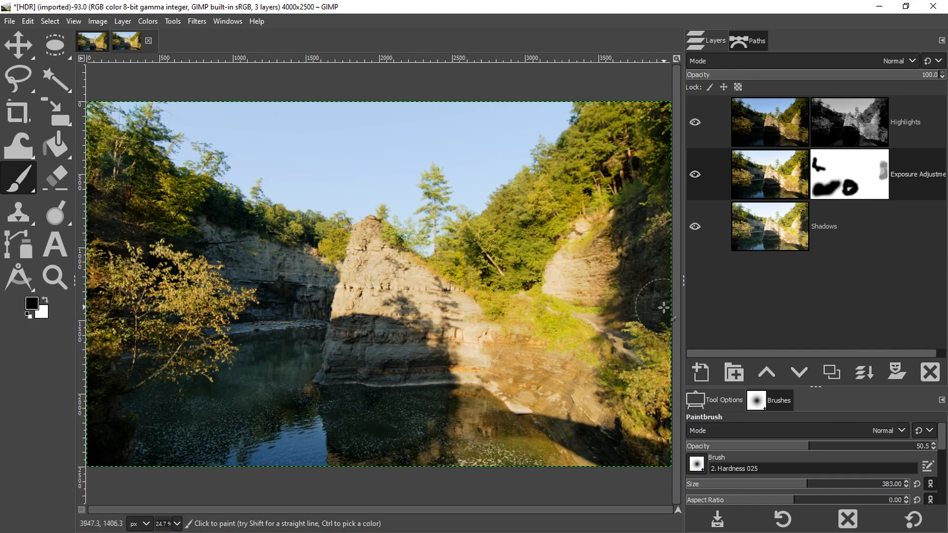
{"action": "mouse_move", "coordinate": [219, 228]}
{"action": "type", "text": "100"}
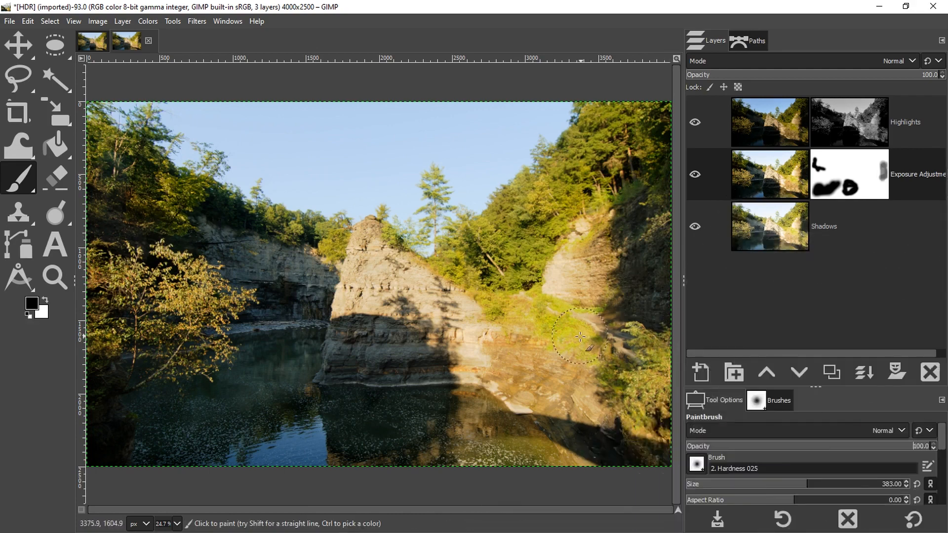
{"action": "mouse_move", "coordinate": [540, 321]}
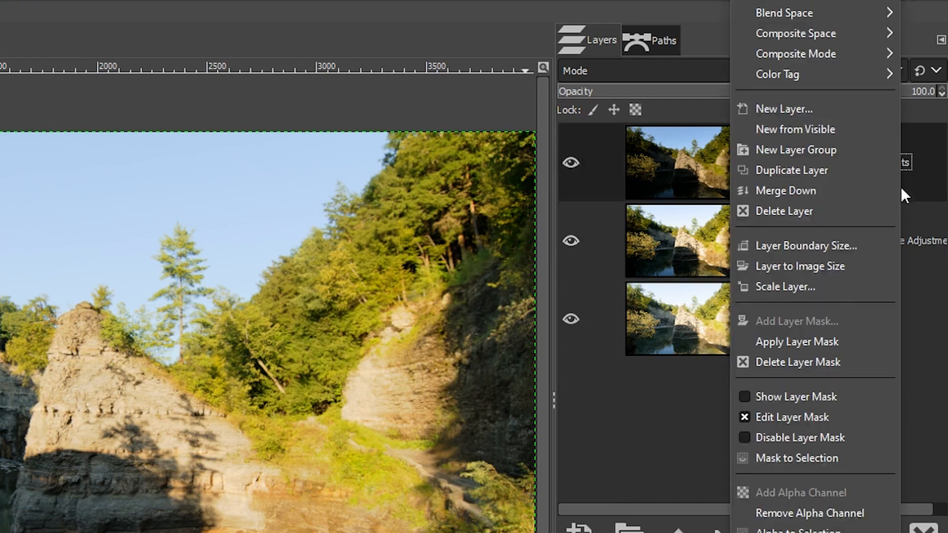
{"action": "mouse_move", "coordinate": [843, 129]}
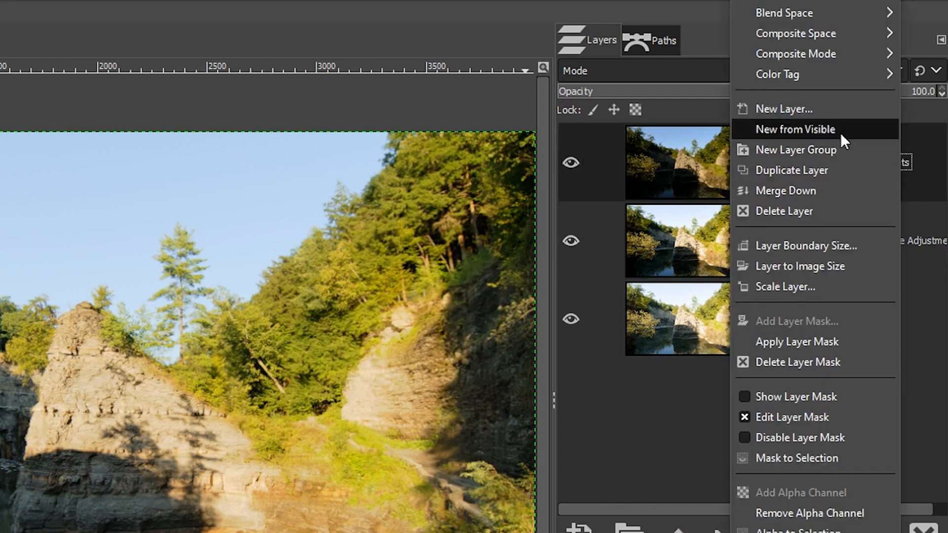
Merge everything visible into a new Visible layer and hide all layers beneath it.
{"action": "left_click", "coordinate": [795, 129]}
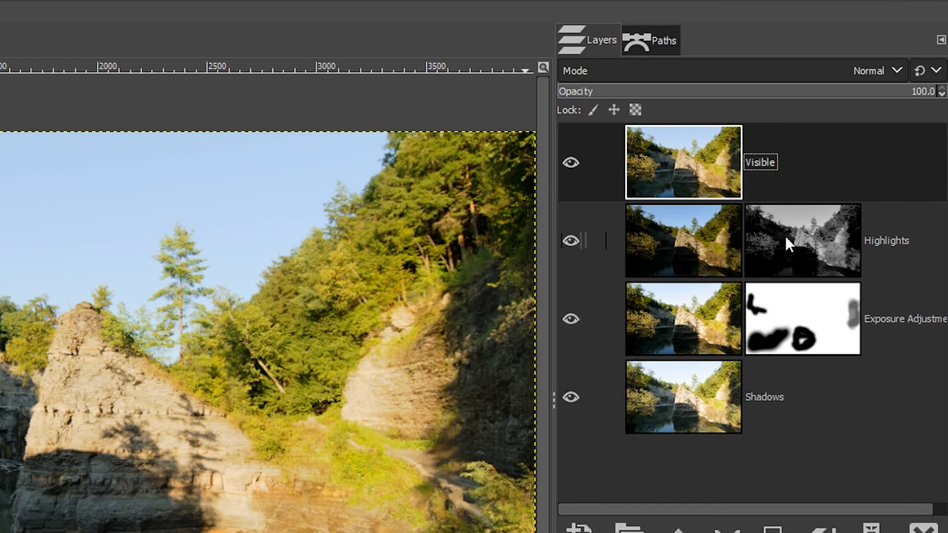
{"action": "mouse_move", "coordinate": [724, 224]}
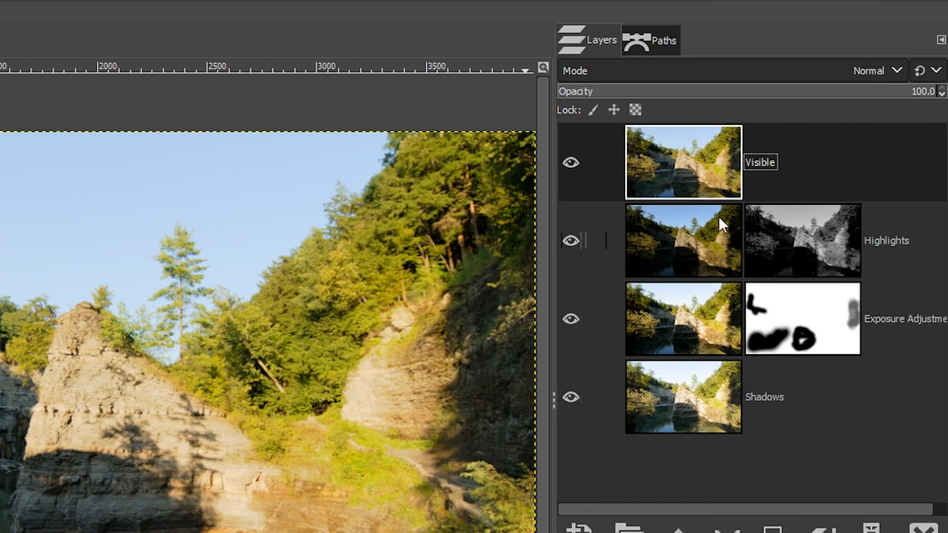
{"action": "left_click", "coordinate": [569, 241]}
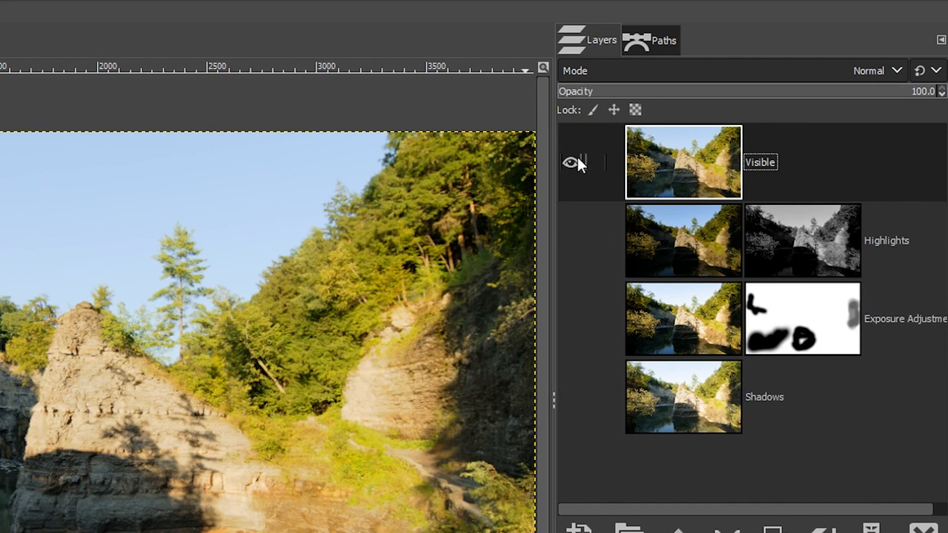
{"action": "mouse_move", "coordinate": [698, 158]}
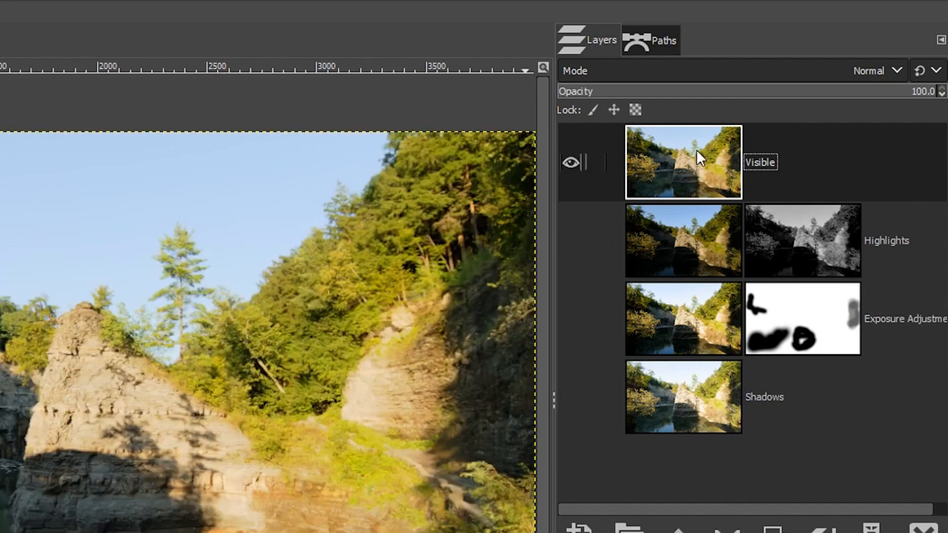
{"action": "mouse_move", "coordinate": [693, 162]}
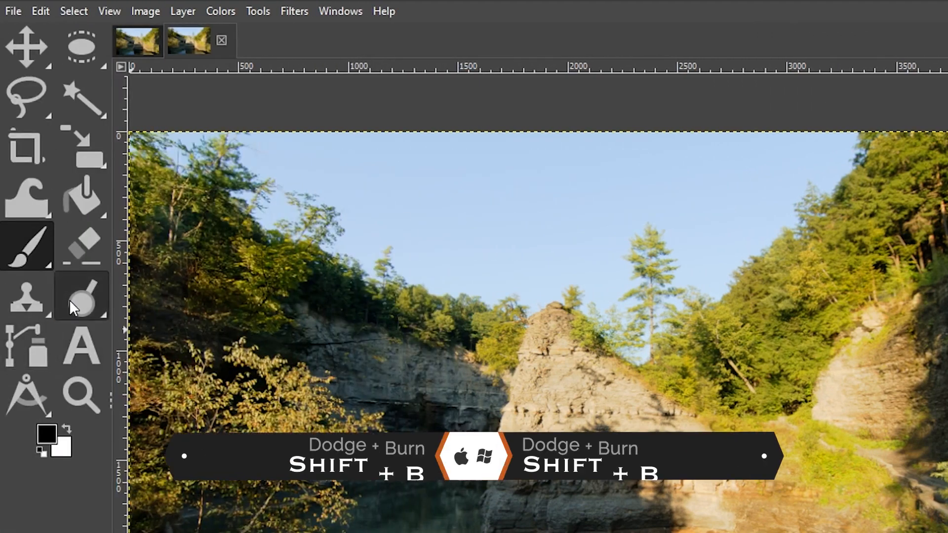
Select the Dodge/Burn tool set to Dodge with the Midtones range.
{"action": "left_click", "coordinate": [81, 296]}
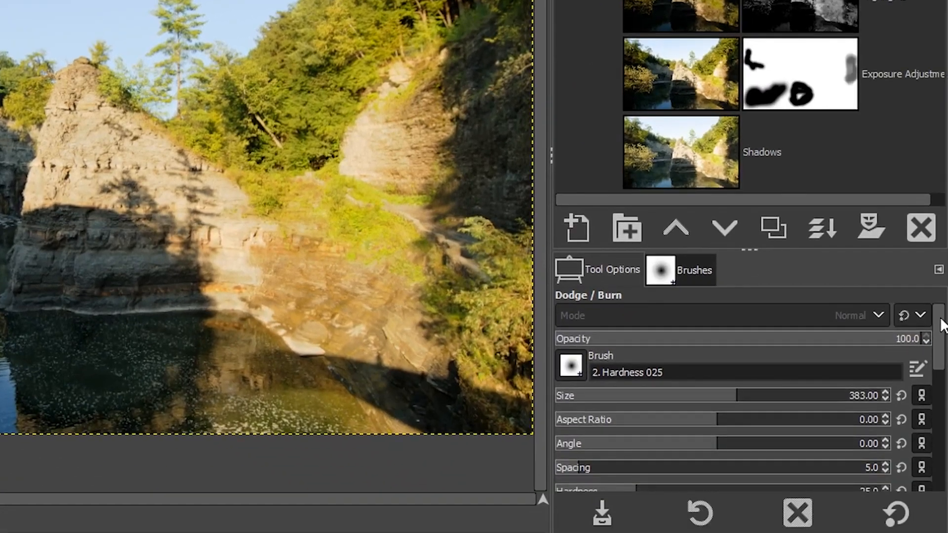
{"action": "scroll", "scroll_direction": "down", "scroll_amount": 3}
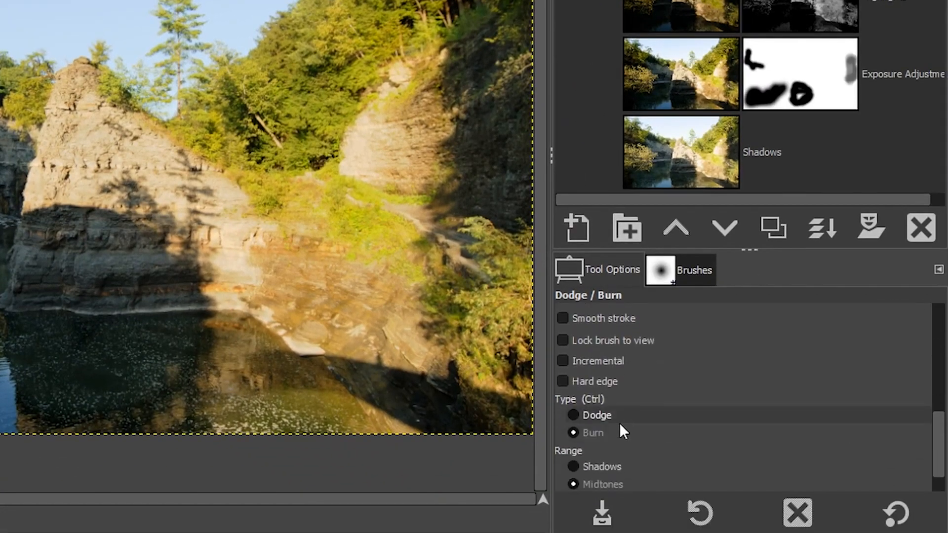
{"action": "left_click", "coordinate": [571, 415]}
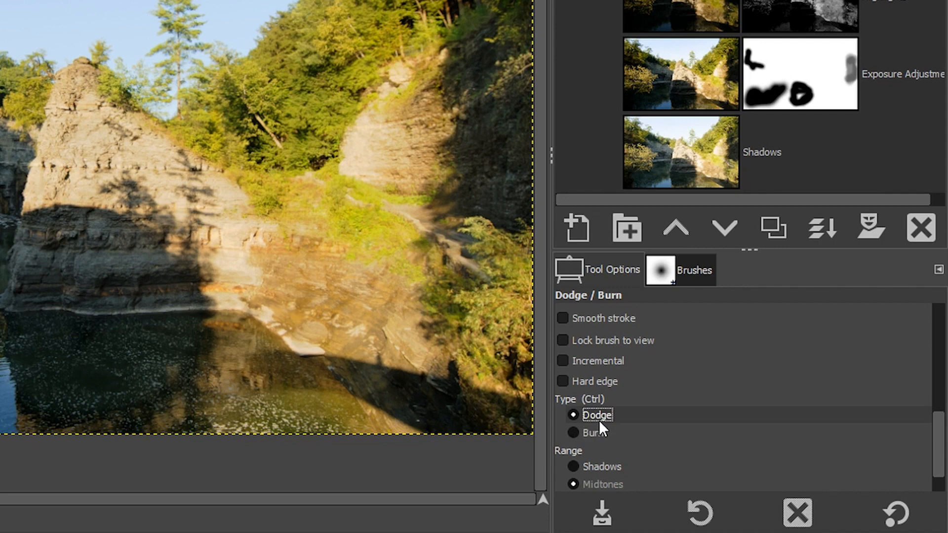
{"action": "left_click", "coordinate": [572, 433]}
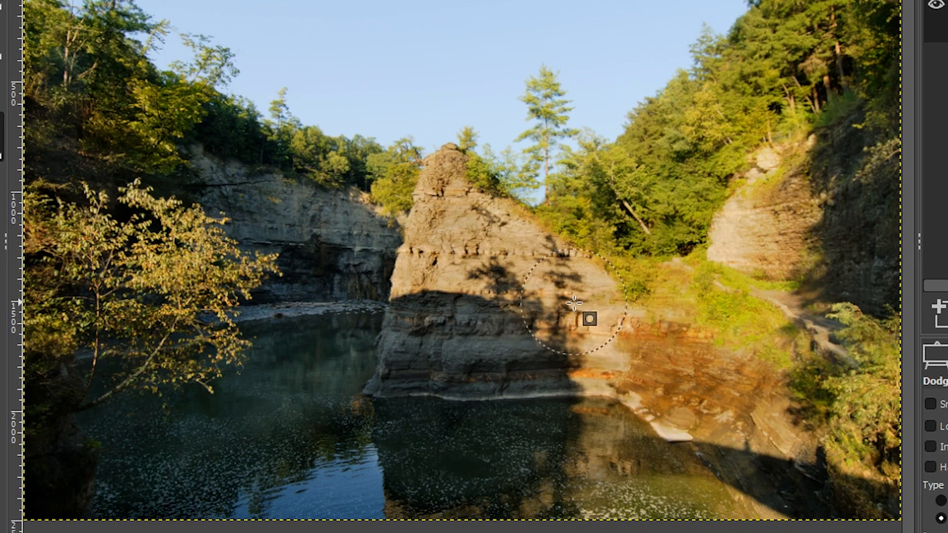
{"action": "mouse_move", "coordinate": [587, 312]}
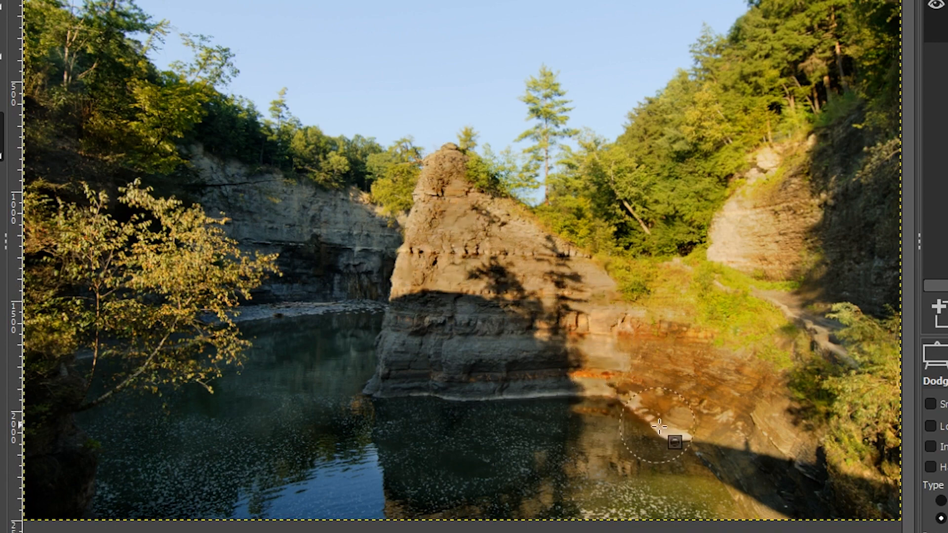
{"action": "mouse_move", "coordinate": [732, 230]}
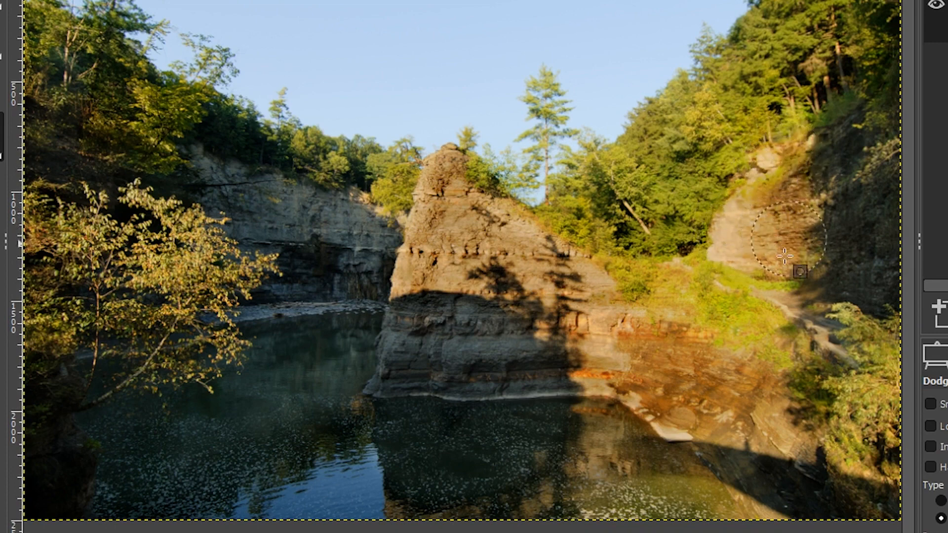
{"action": "mouse_move", "coordinate": [689, 506]}
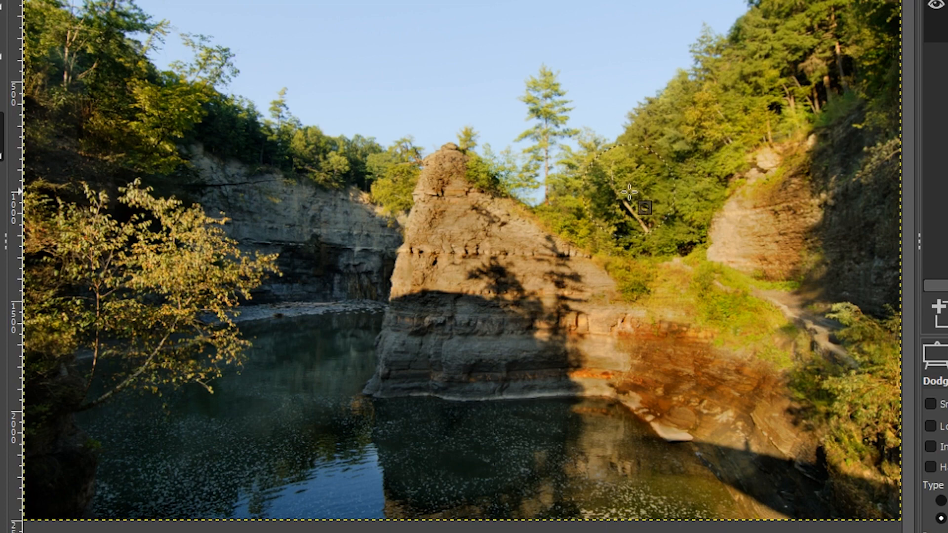
{"action": "mouse_move", "coordinate": [832, 68]}
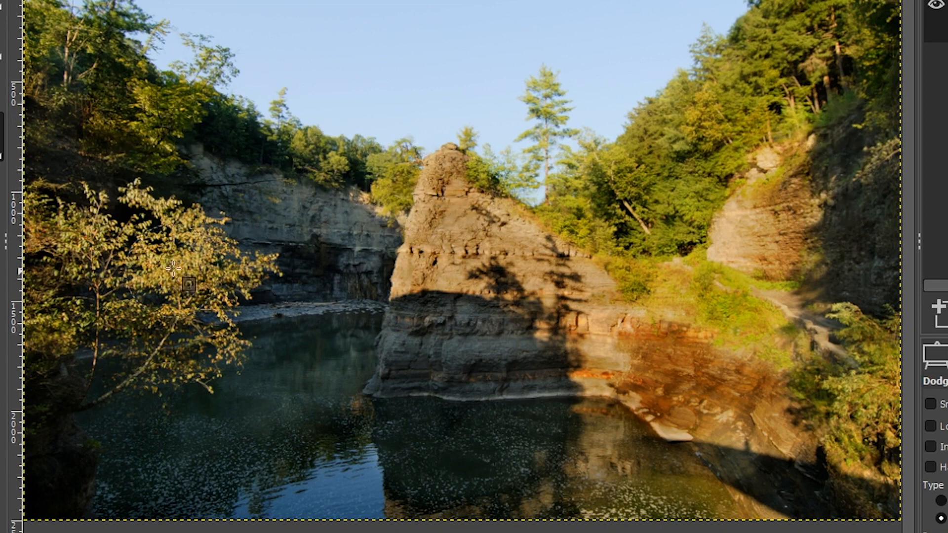
{"action": "mouse_move", "coordinate": [100, 289]}
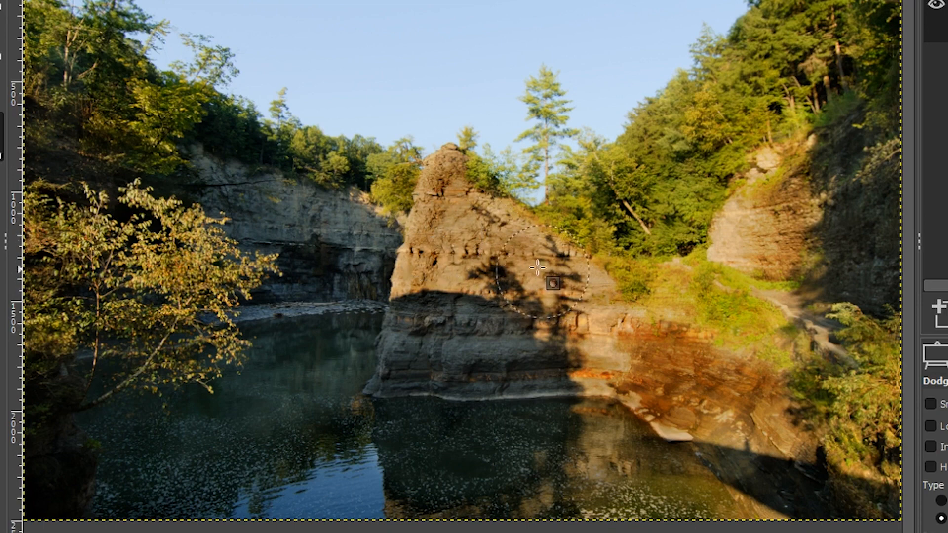
{"action": "mouse_move", "coordinate": [587, 285]}
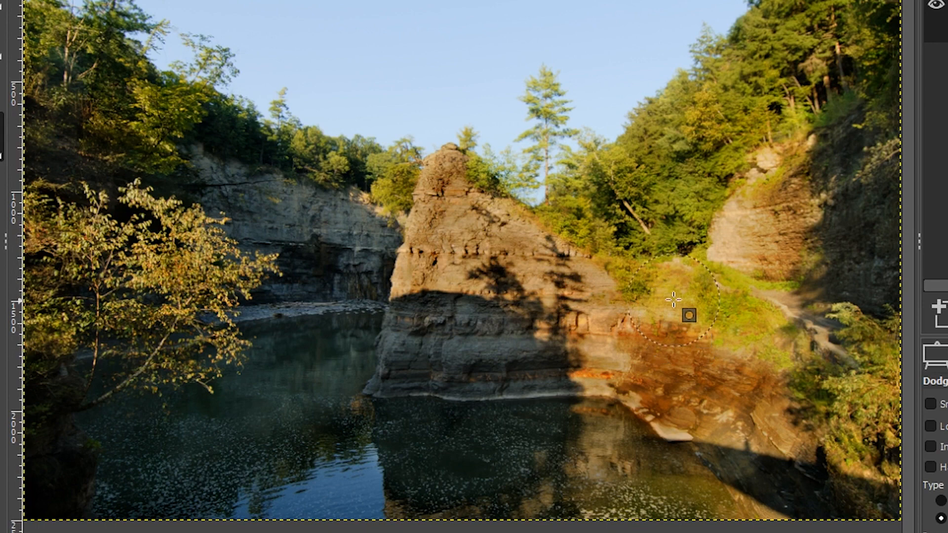
{"action": "mouse_move", "coordinate": [780, 305]}
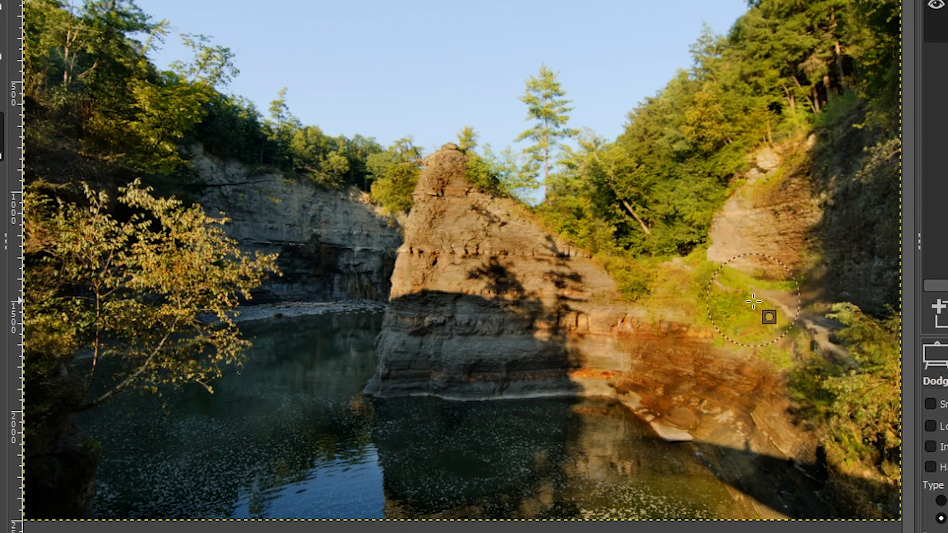
Switch the Dodge/Burn tool to Burn after lightening the rocks and grassy slope.
{"action": "left_click", "coordinate": [752, 300]}
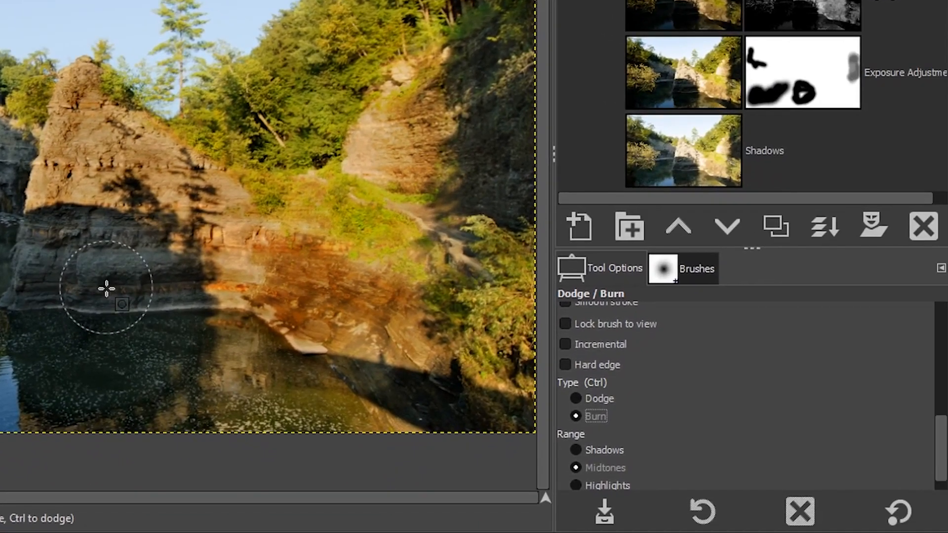
{"action": "mouse_move", "coordinate": [125, 279]}
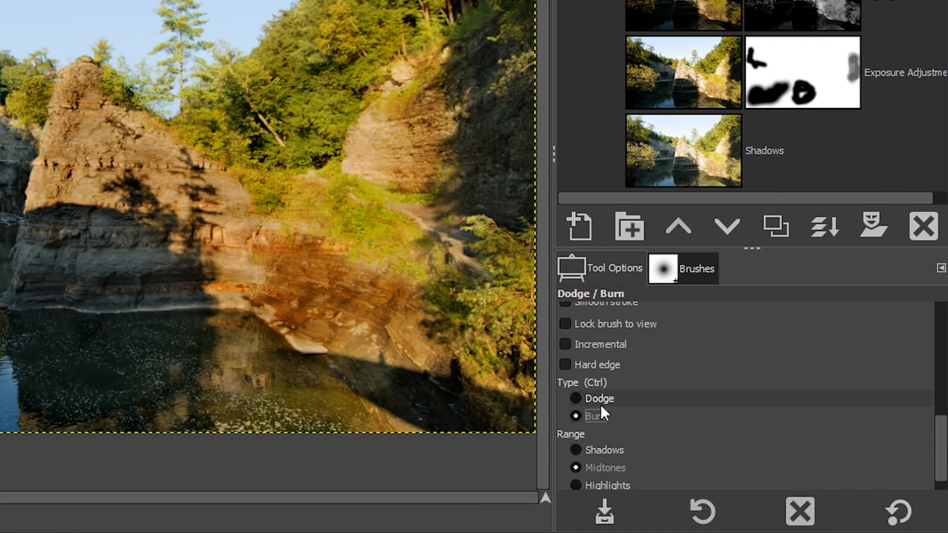
Return to Dodge, undo the overly bright rock strokes and lower Exposure to about 19.9.
{"action": "left_click", "coordinate": [574, 399]}
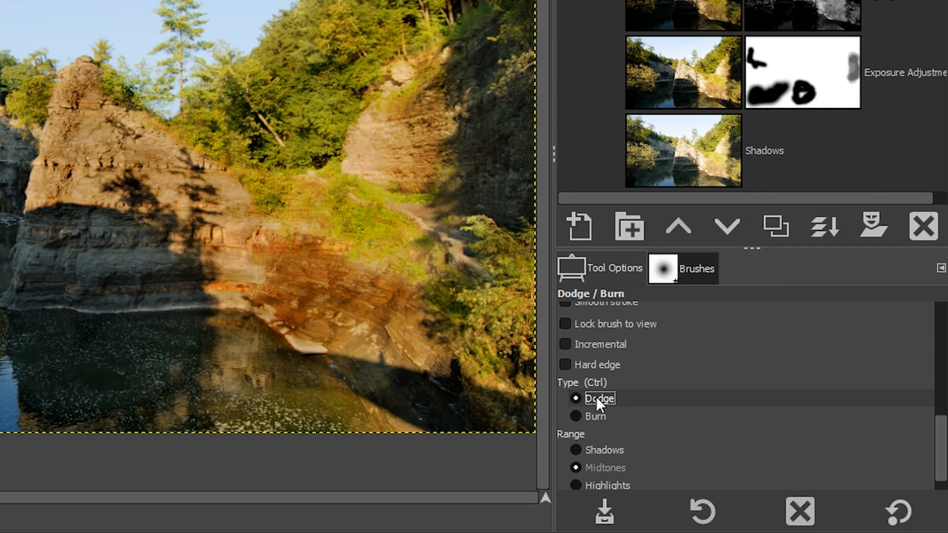
{"action": "mouse_move", "coordinate": [101, 257]}
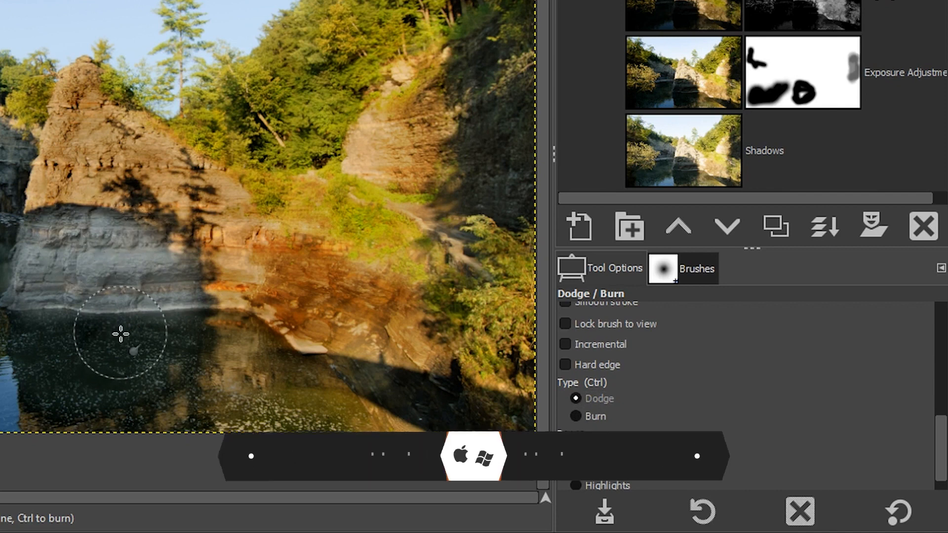
{"action": "key", "text": "ctrl+z"}
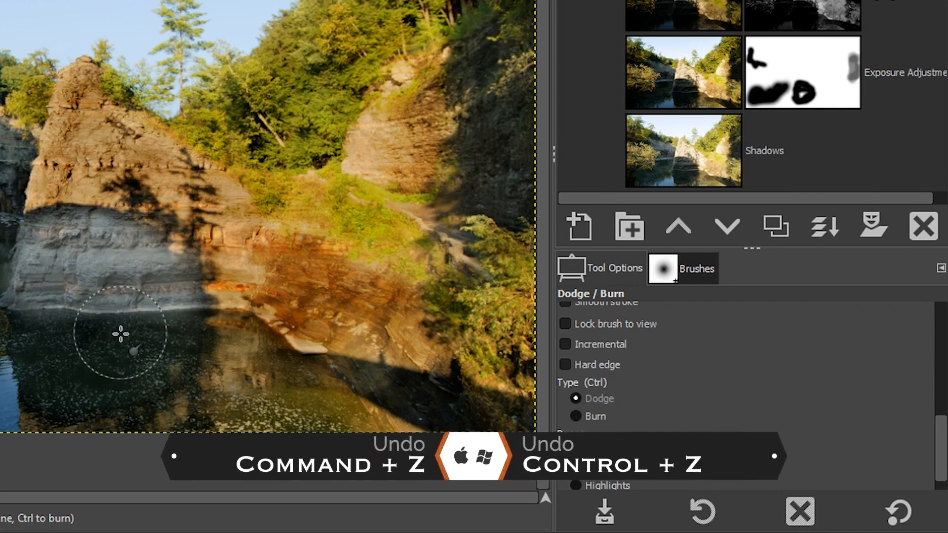
{"action": "key", "text": "ctrl+z"}
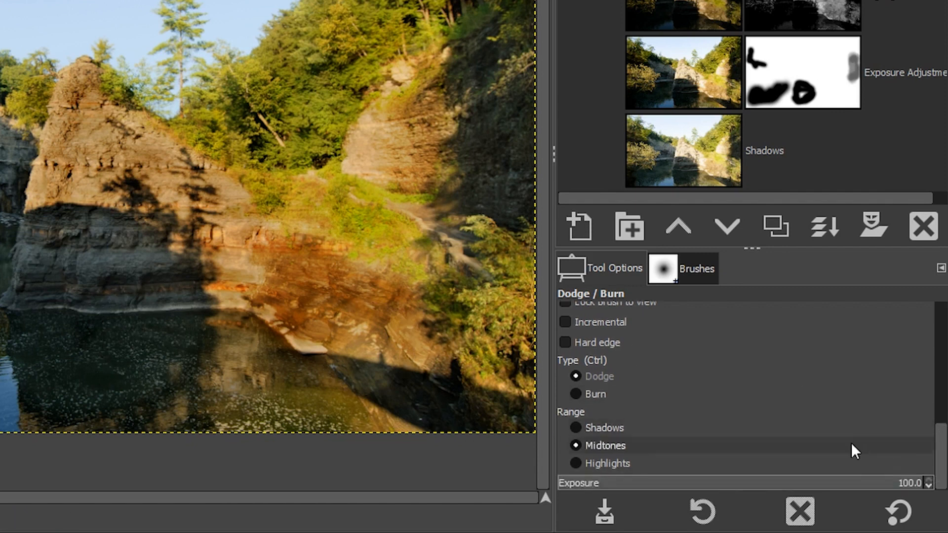
{"action": "mouse_move", "coordinate": [776, 490]}
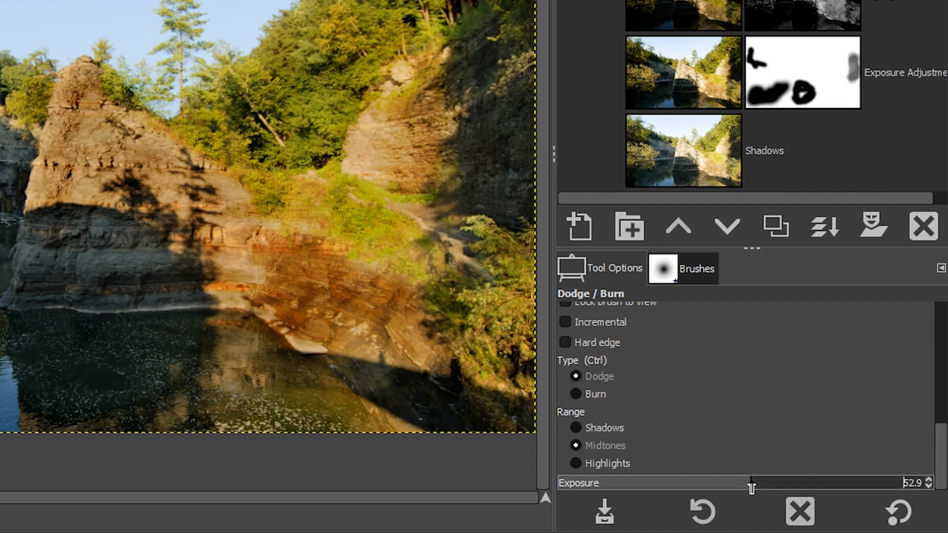
{"action": "mouse_move", "coordinate": [644, 493]}
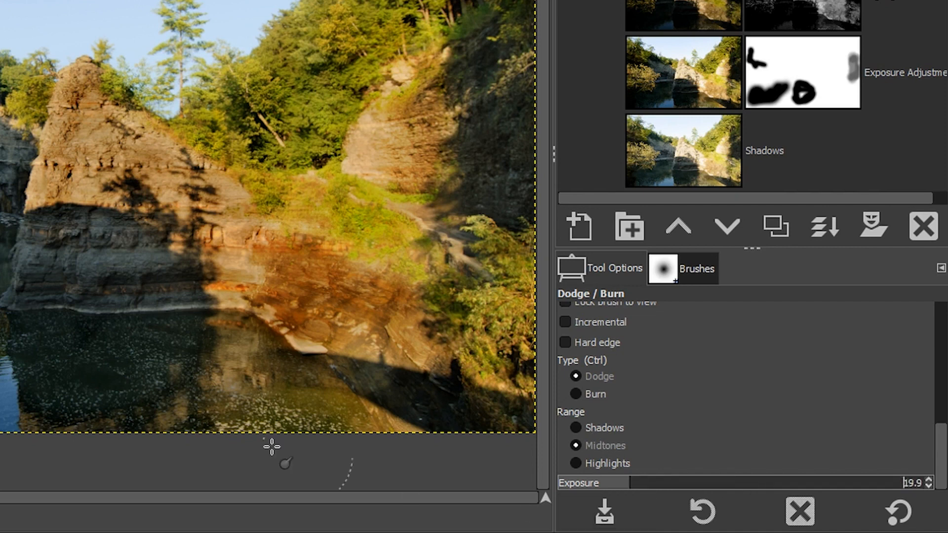
{"action": "mouse_move", "coordinate": [48, 243]}
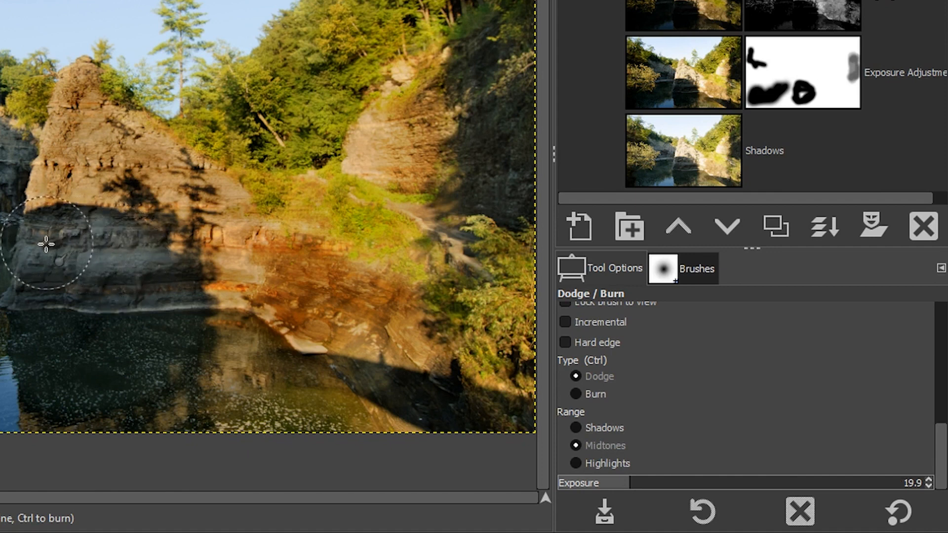
{"action": "key", "text": "ctrl+z"}
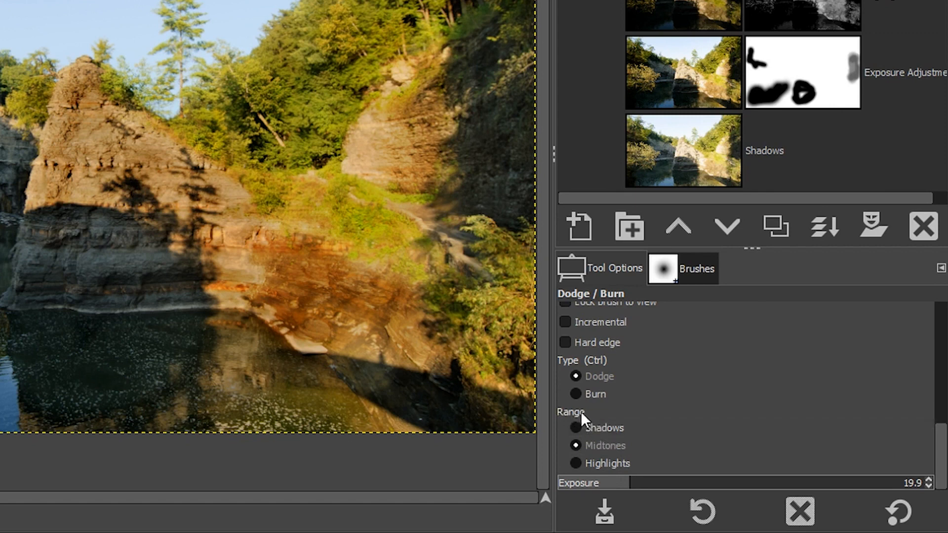
{"action": "mouse_move", "coordinate": [626, 420]}
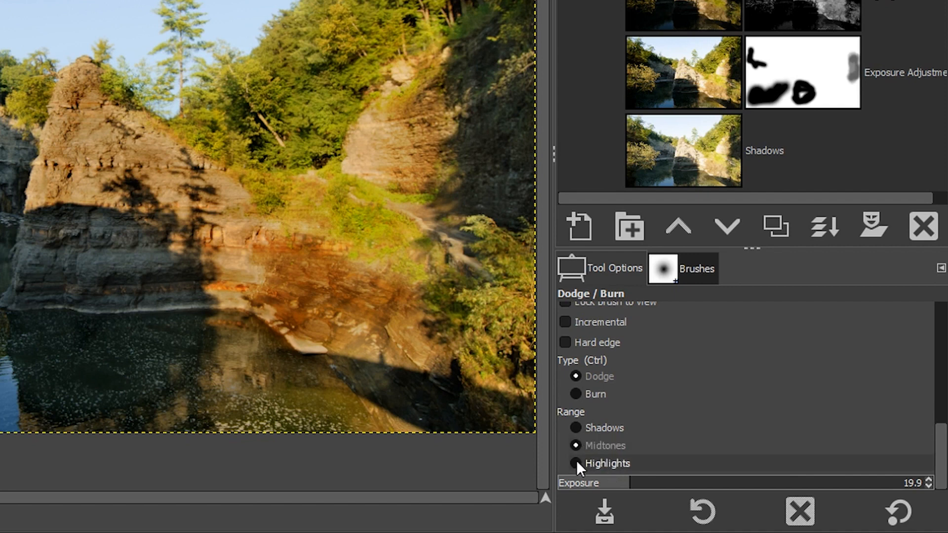
{"action": "left_click", "coordinate": [575, 463]}
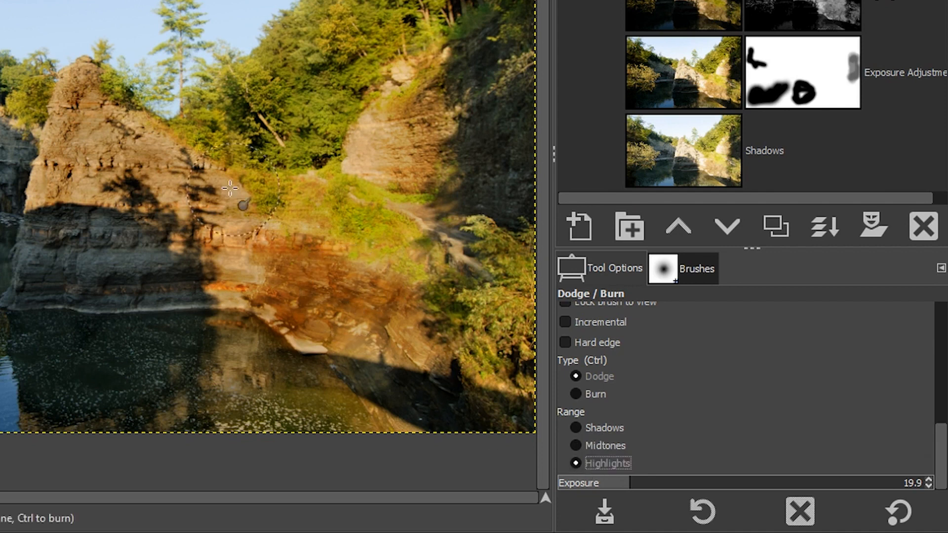
{"action": "mouse_move", "coordinate": [294, 282]}
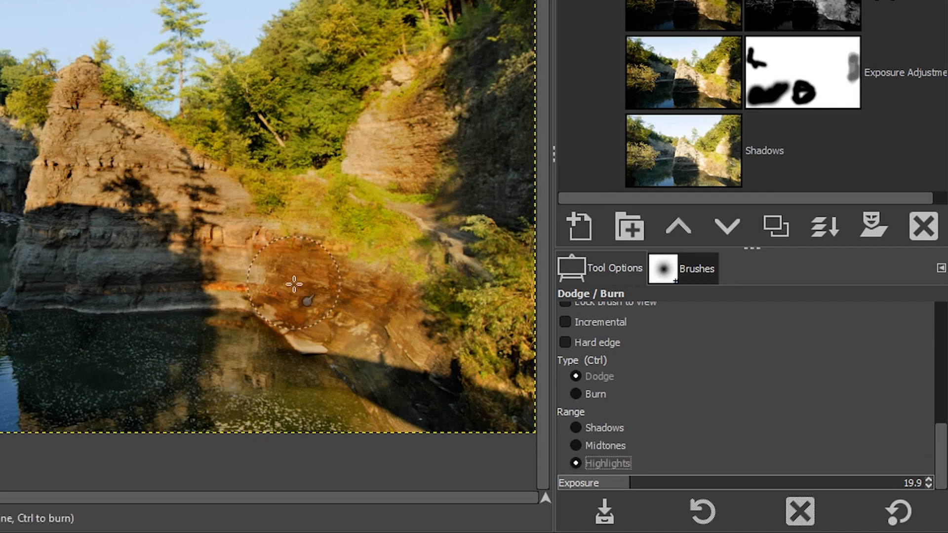
{"action": "left_click", "coordinate": [574, 445]}
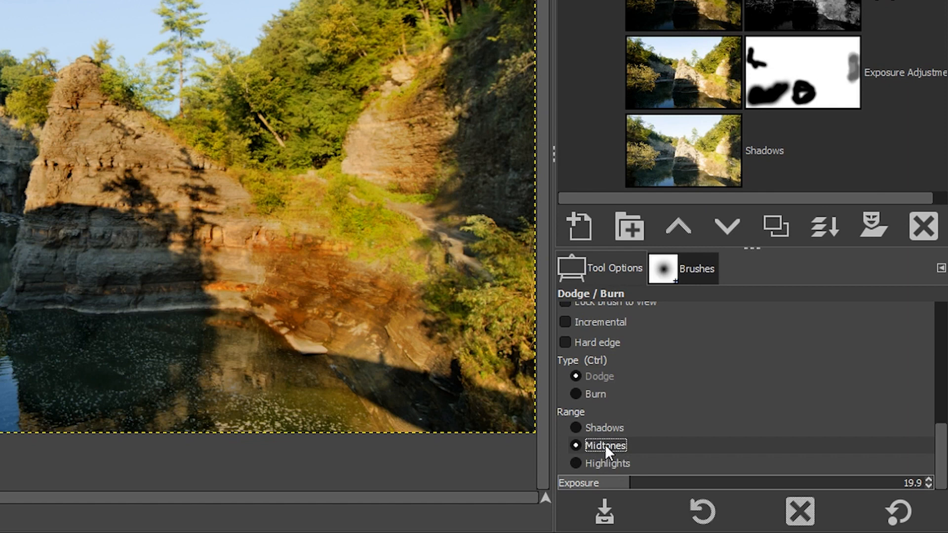
{"action": "mouse_move", "coordinate": [615, 463]}
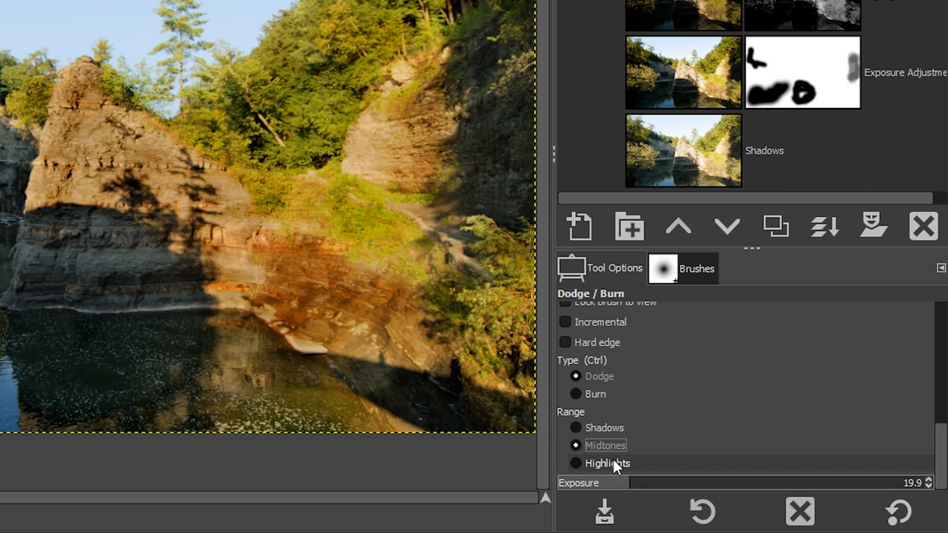
{"action": "mouse_move", "coordinate": [605, 428]}
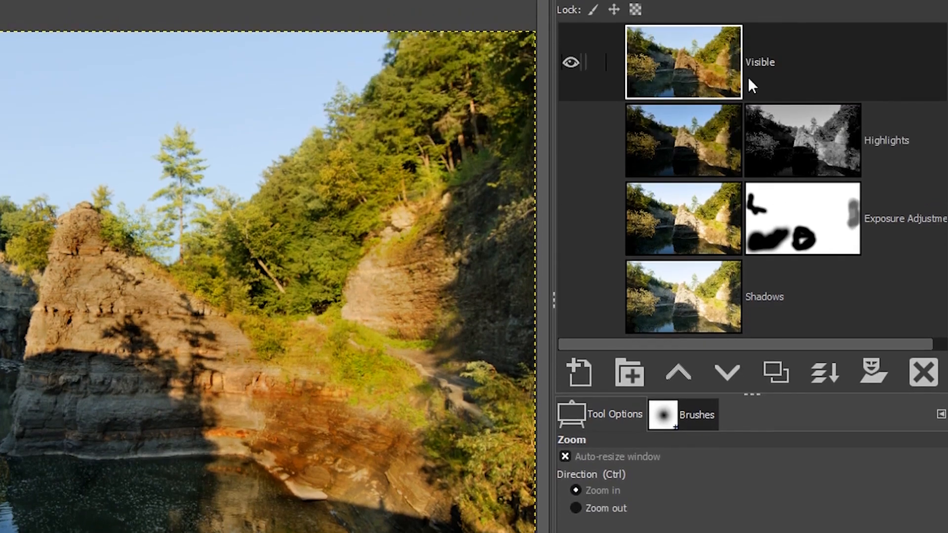
Duplicate the Visible layer and name the copy Sharpening.
{"action": "left_click", "coordinate": [775, 372]}
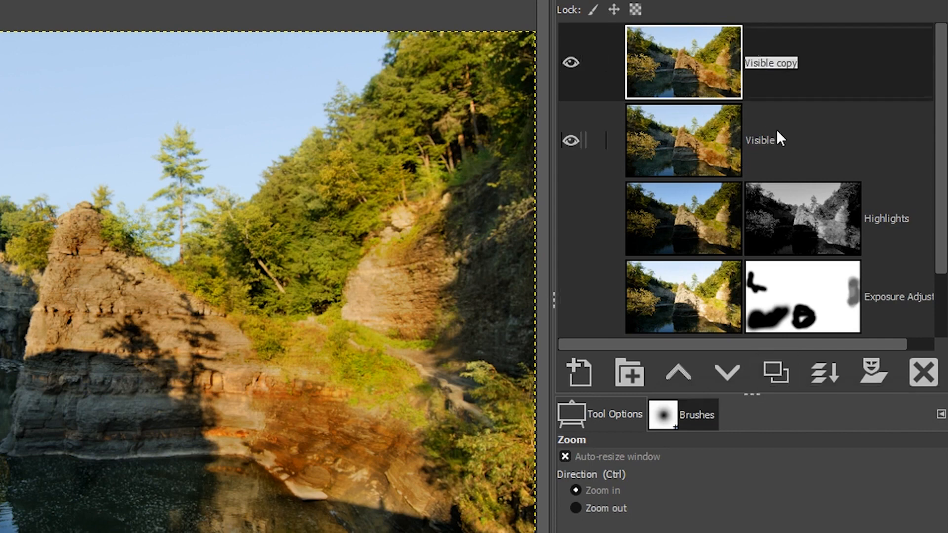
{"action": "type", "text": "Sharpening"}
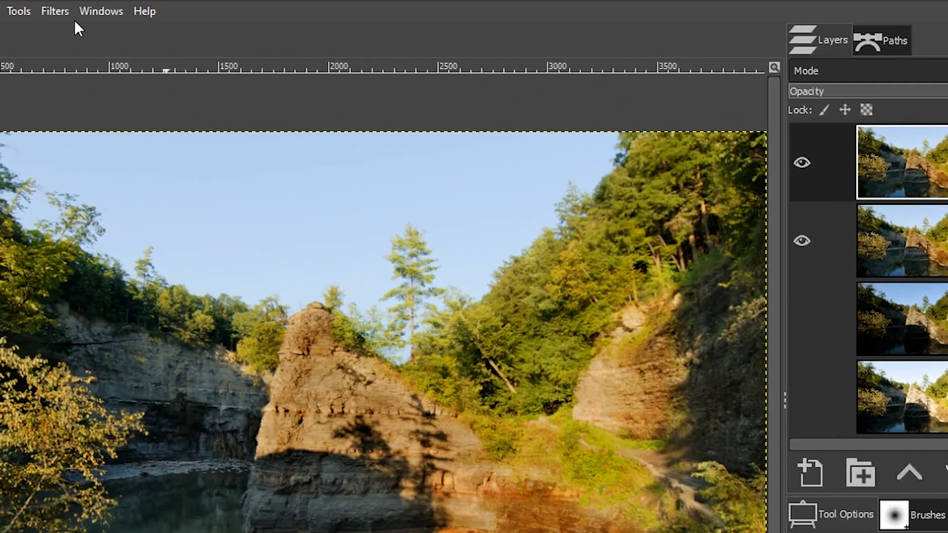
Start a High Pass filter on the Sharpening layer with Std. Dev. 4.0 and contrast 1.802.
{"action": "left_click", "coordinate": [54, 11]}
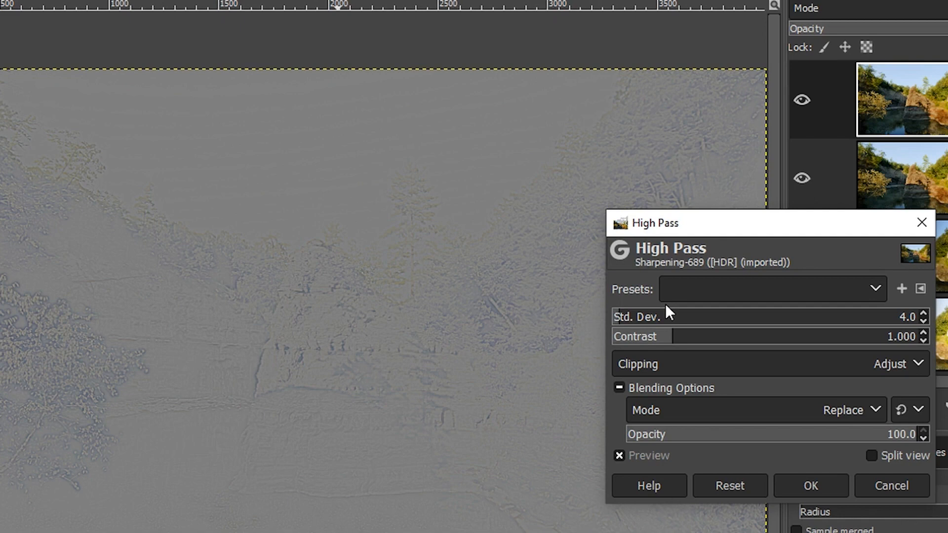
{"action": "mouse_move", "coordinate": [482, 290]}
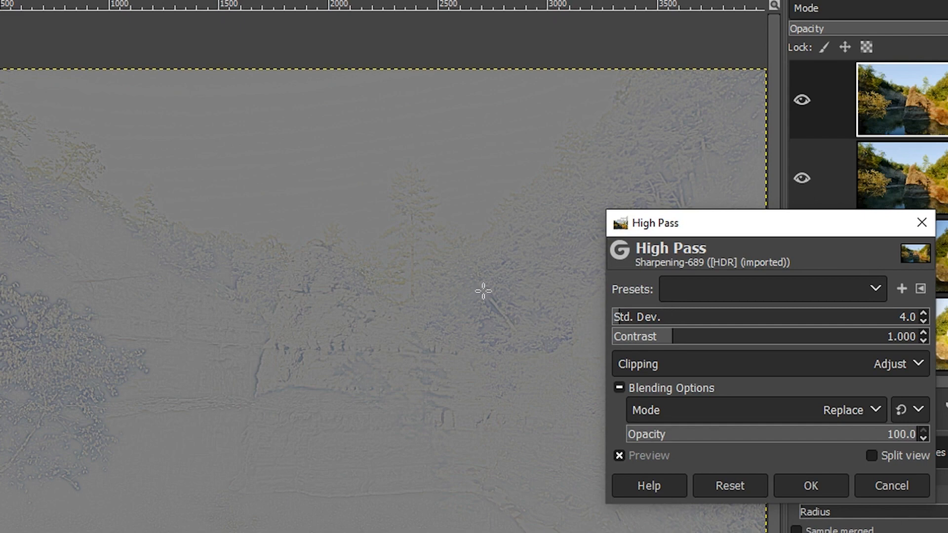
{"action": "mouse_move", "coordinate": [285, 248]}
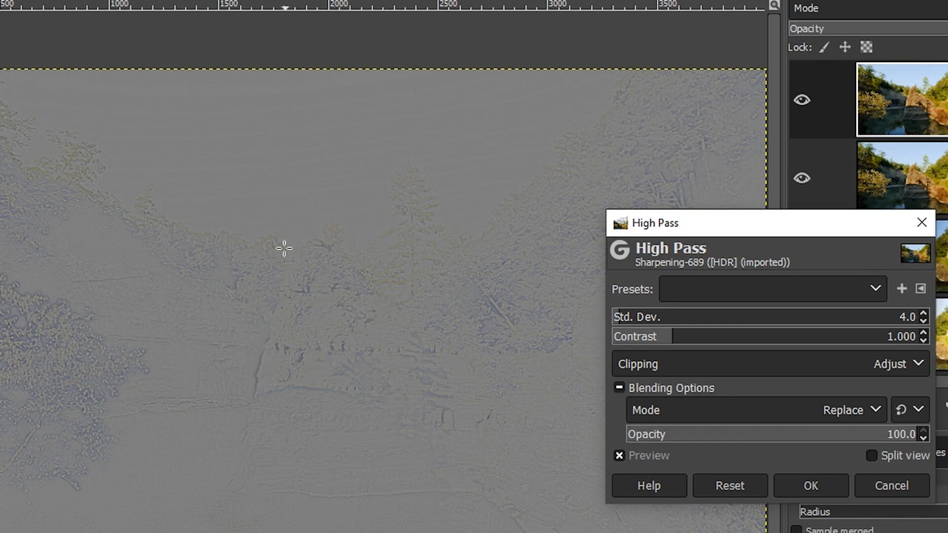
{"action": "mouse_move", "coordinate": [249, 415]}
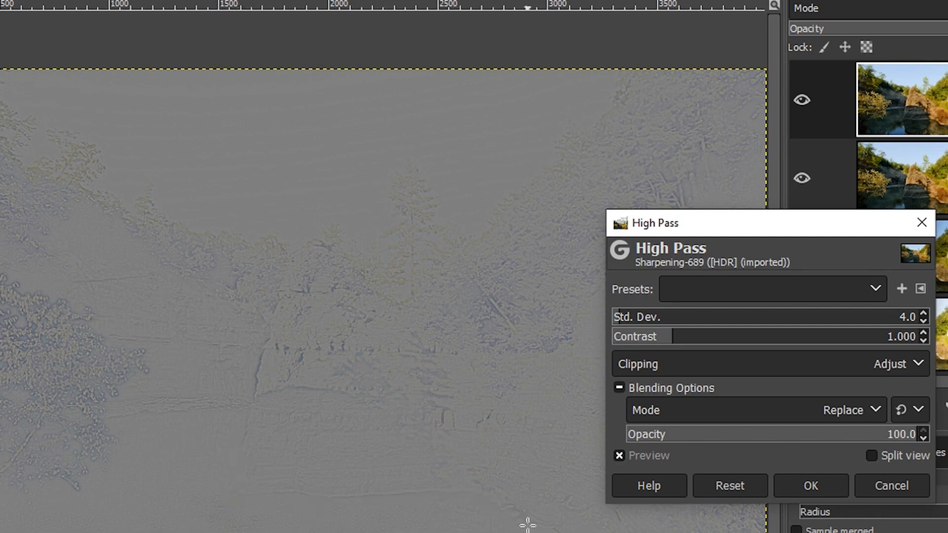
{"action": "mouse_move", "coordinate": [378, 350]}
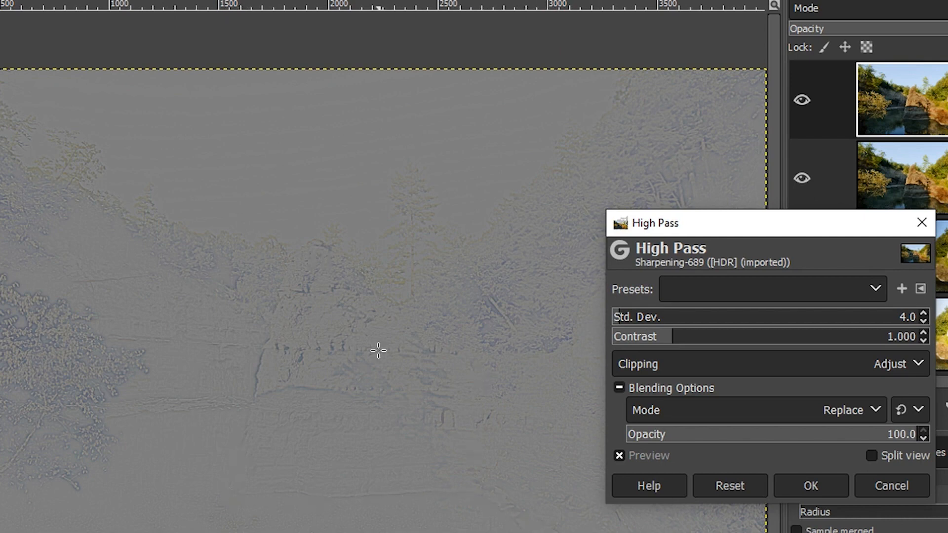
{"action": "mouse_move", "coordinate": [347, 376]}
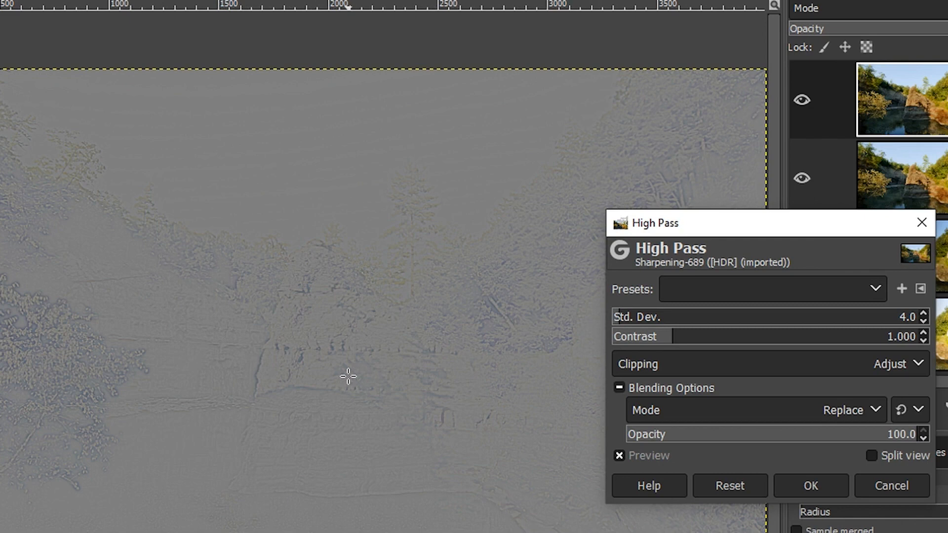
{"action": "mouse_move", "coordinate": [419, 353]}
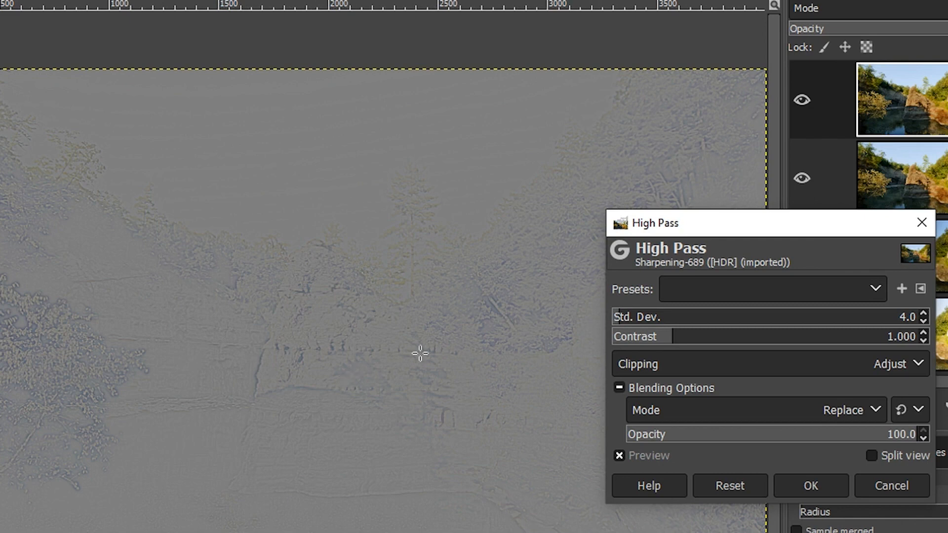
{"action": "mouse_move", "coordinate": [722, 347]}
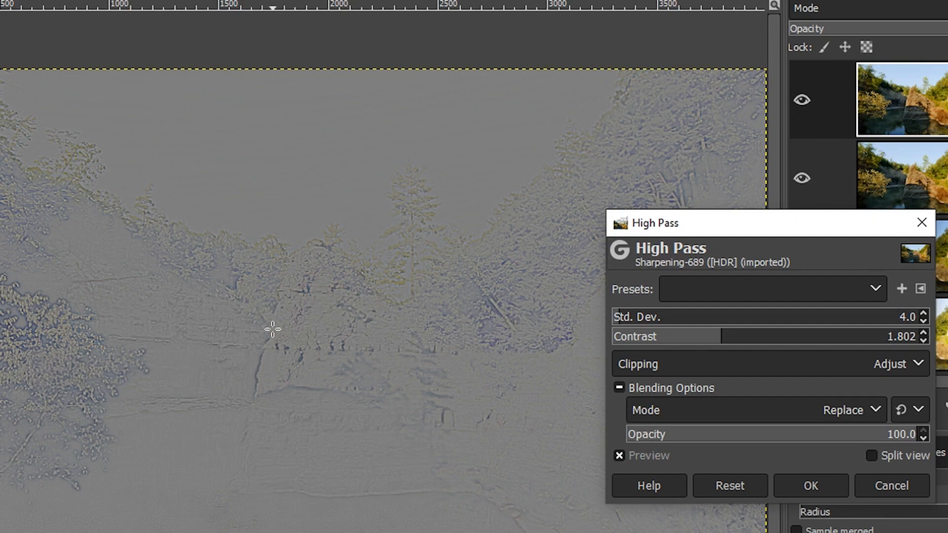
{"action": "mouse_move", "coordinate": [268, 362]}
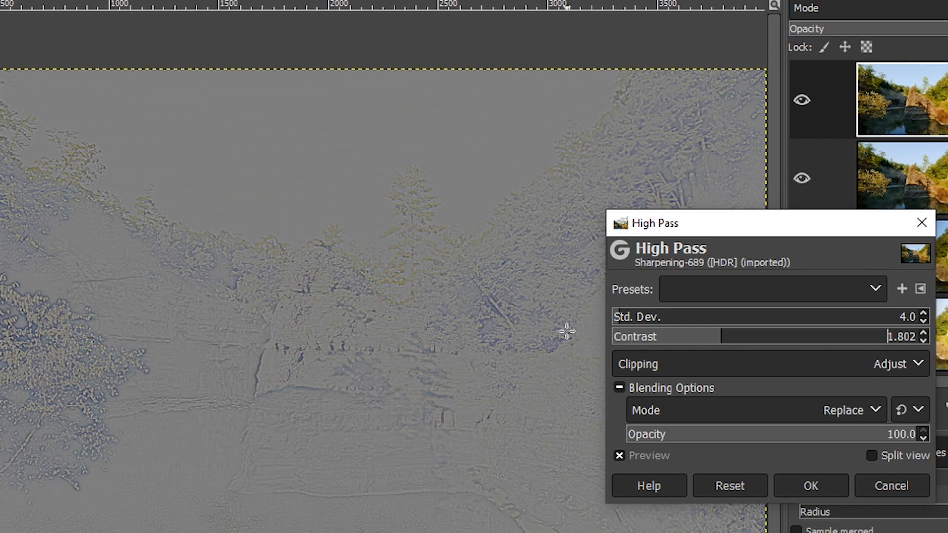
{"action": "mouse_move", "coordinate": [148, 229]}
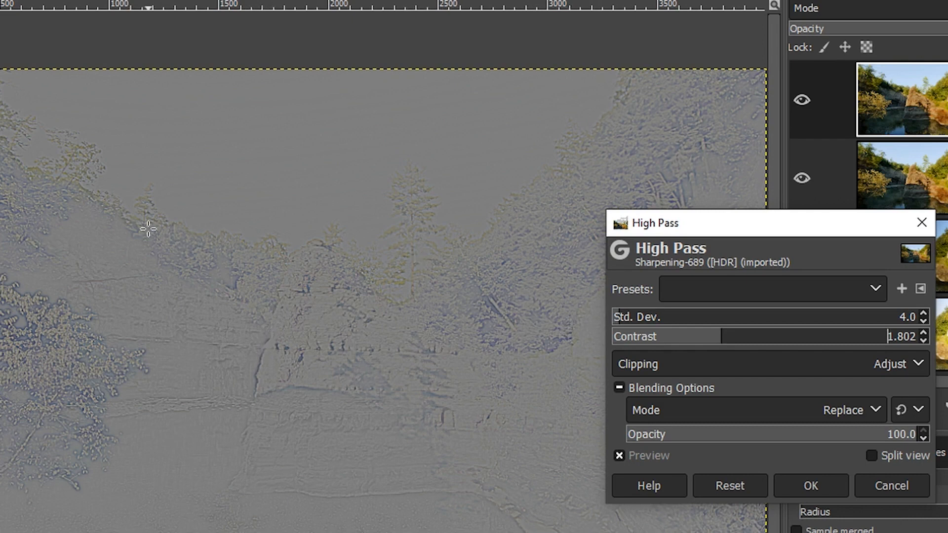
{"action": "mouse_move", "coordinate": [435, 354]}
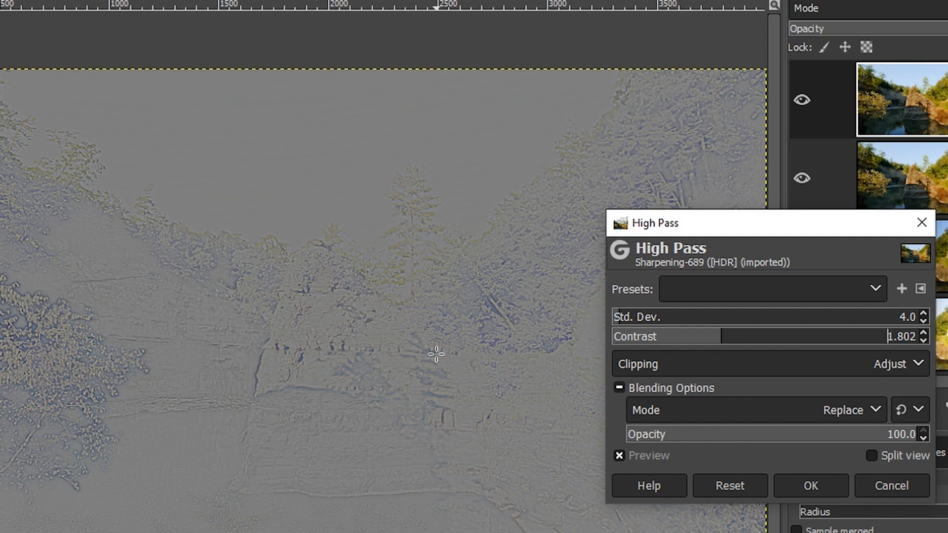
{"action": "mouse_move", "coordinate": [467, 356]}
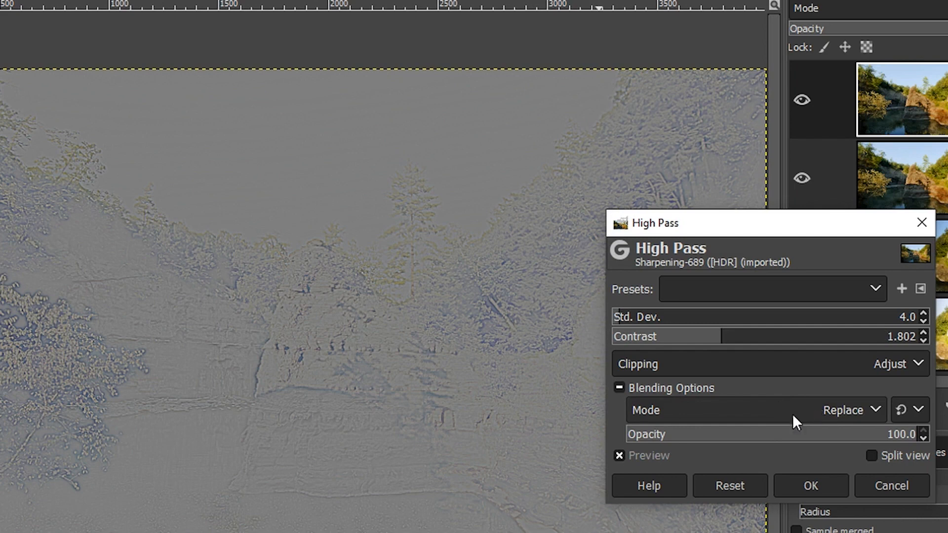
{"action": "mouse_move", "coordinate": [659, 419]}
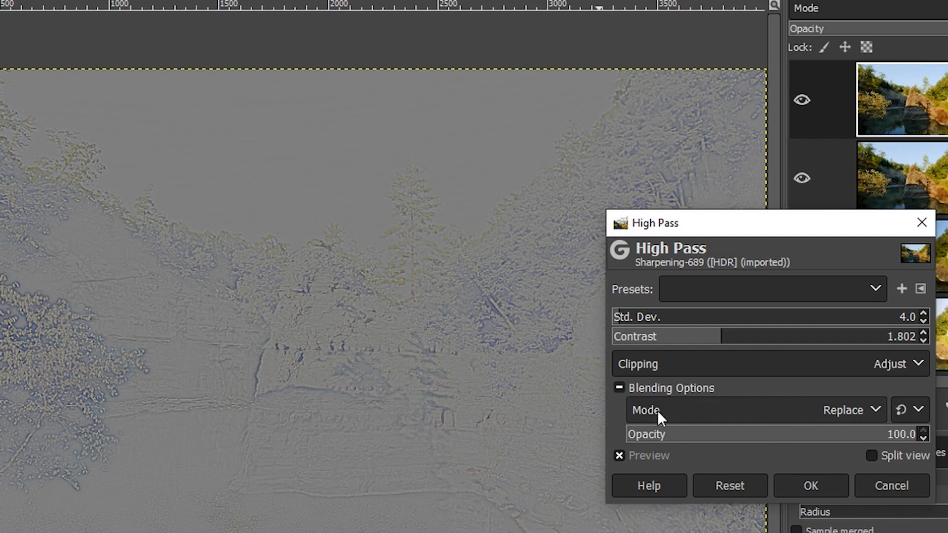
{"action": "mouse_move", "coordinate": [554, 380]}
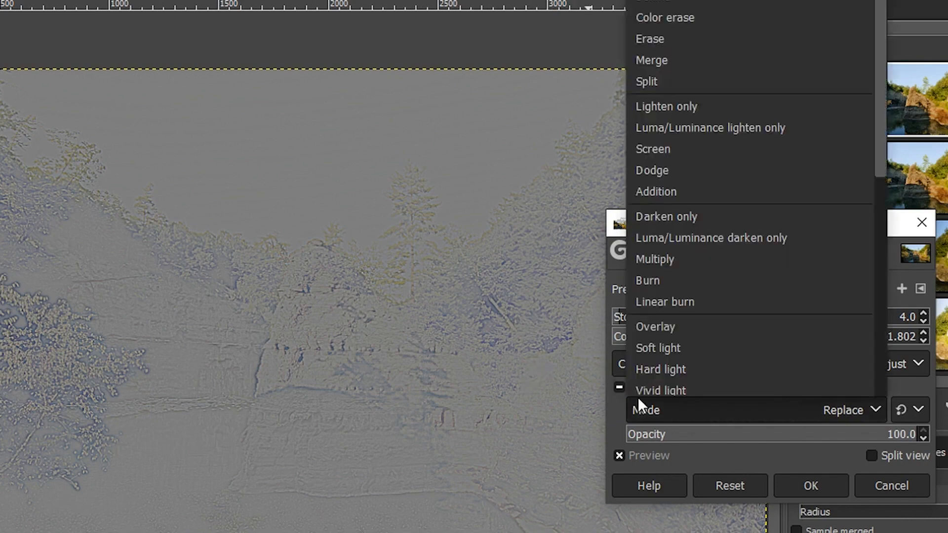
Preview the High Pass result blended as Overlay, toggling the preview off and on to compare.
{"action": "left_click", "coordinate": [655, 327]}
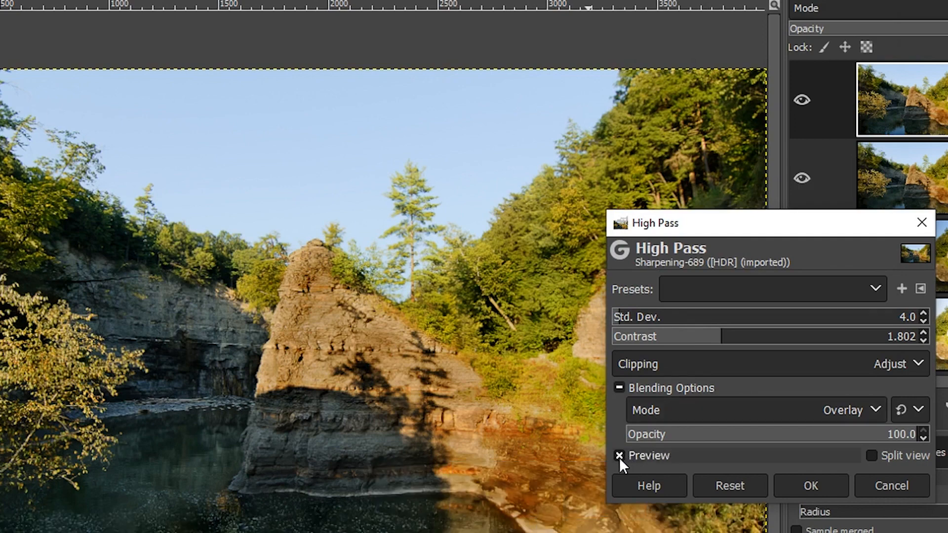
{"action": "left_click", "coordinate": [619, 456]}
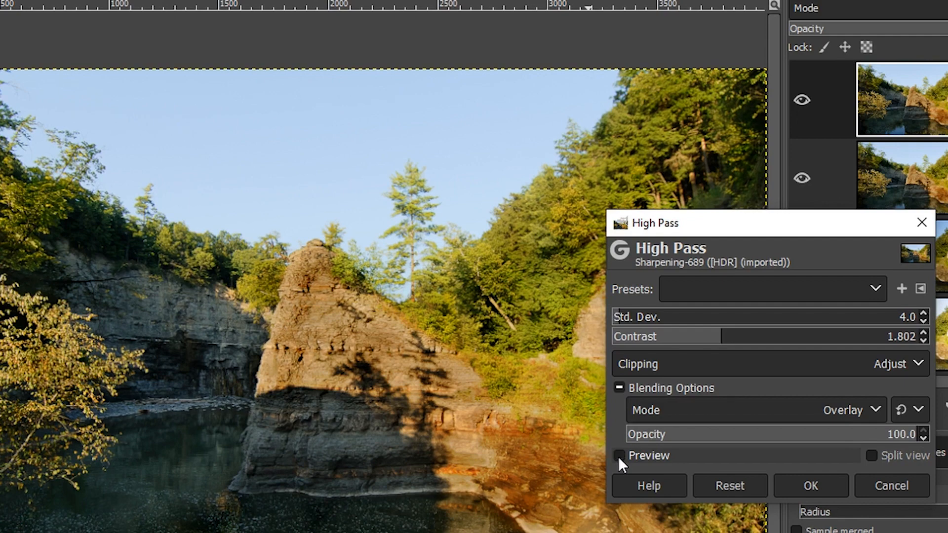
{"action": "left_click", "coordinate": [618, 455]}
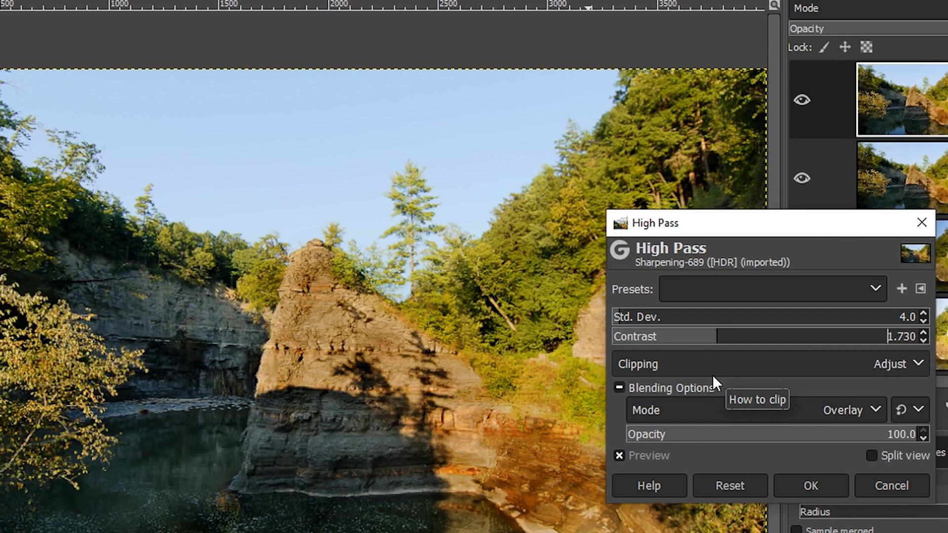
{"action": "mouse_move", "coordinate": [670, 414]}
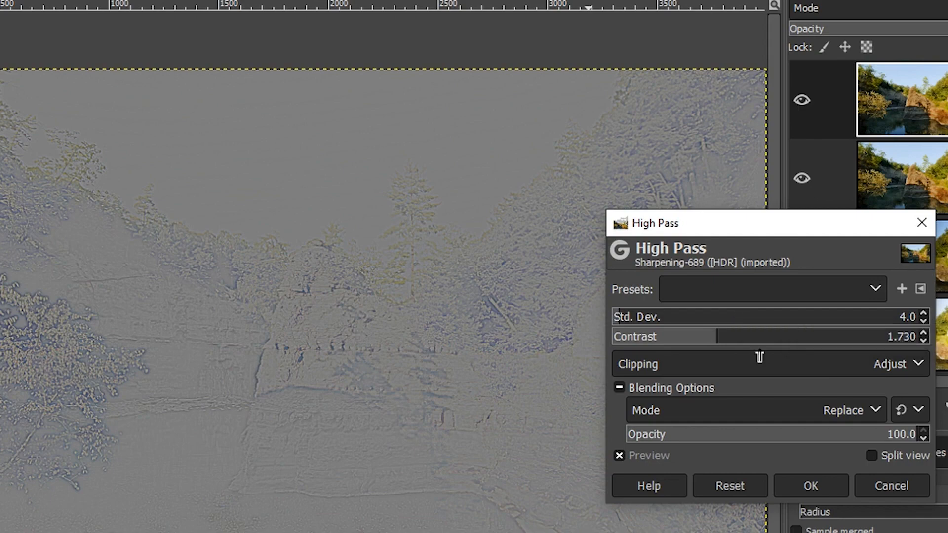
Apply High Pass to the Sharpening layer and set that layer's mode to Overlay.
{"action": "left_click", "coordinate": [810, 485]}
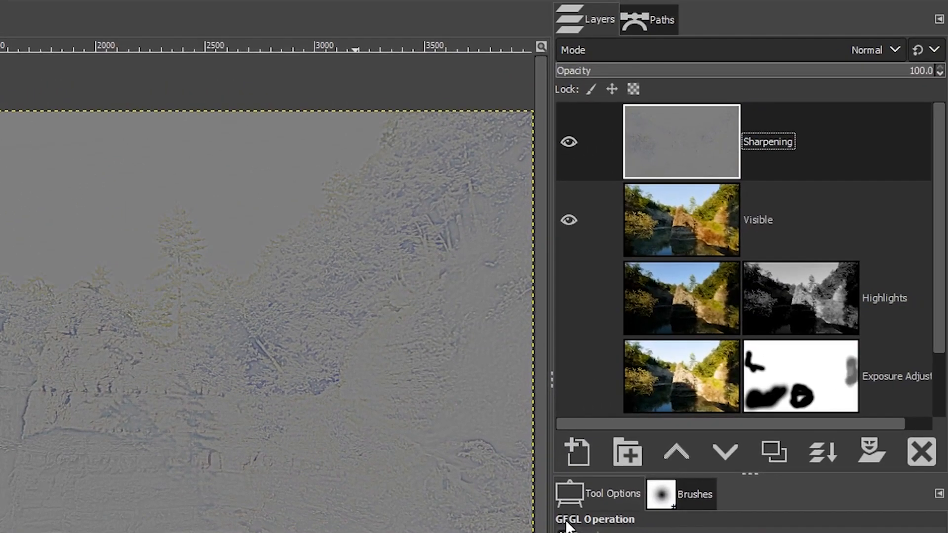
{"action": "mouse_move", "coordinate": [801, 59]}
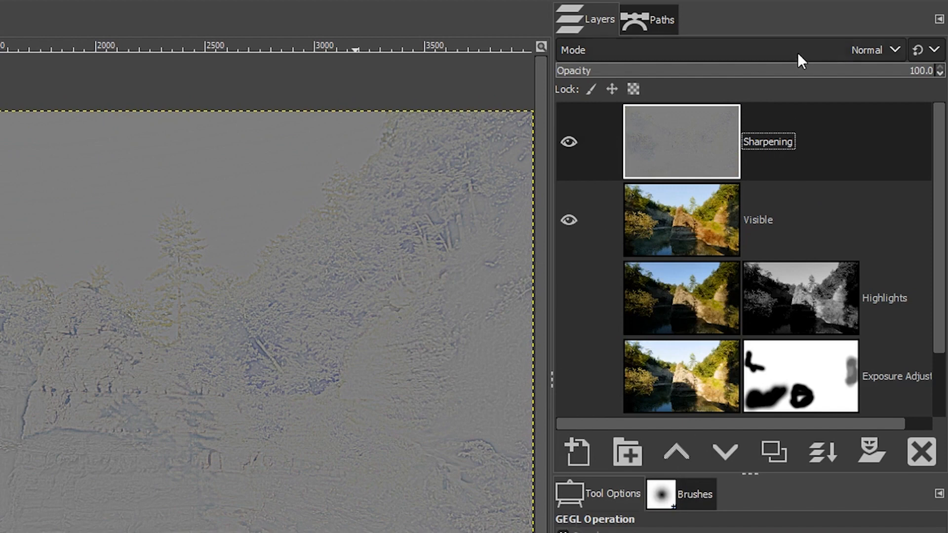
{"action": "left_click", "coordinate": [873, 49]}
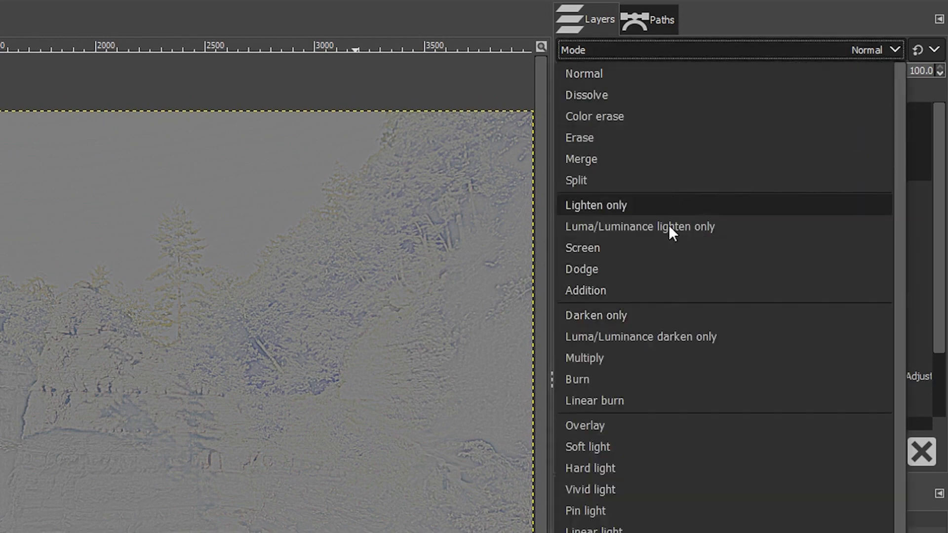
{"action": "left_click", "coordinate": [584, 425]}
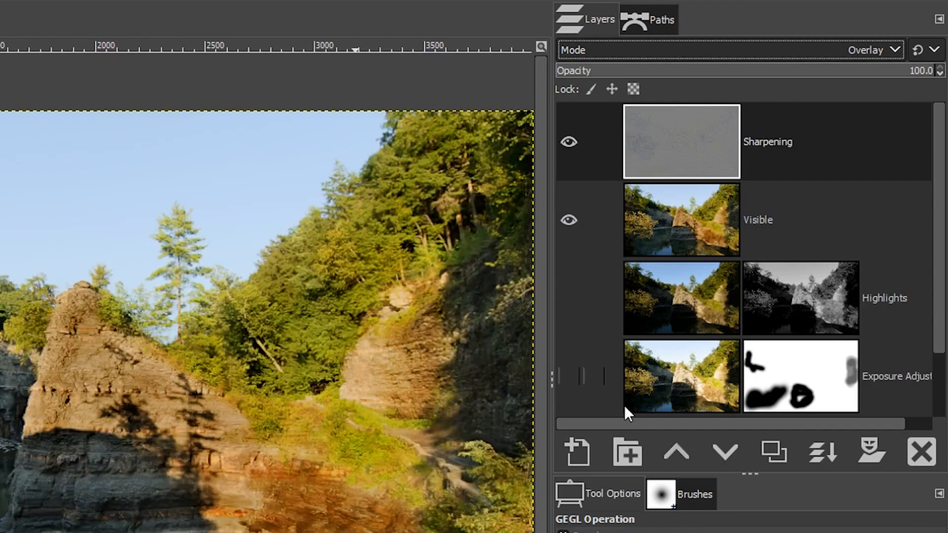